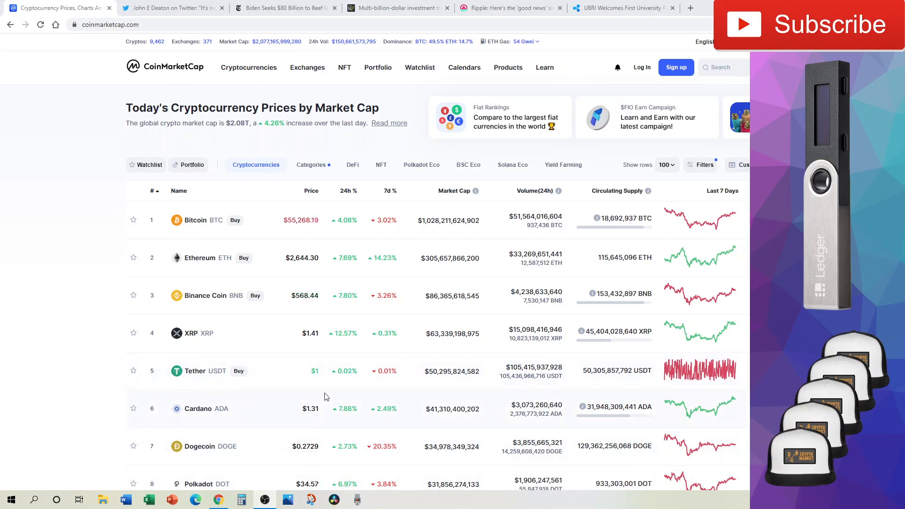
pyautogui.moveTo(128, 367)
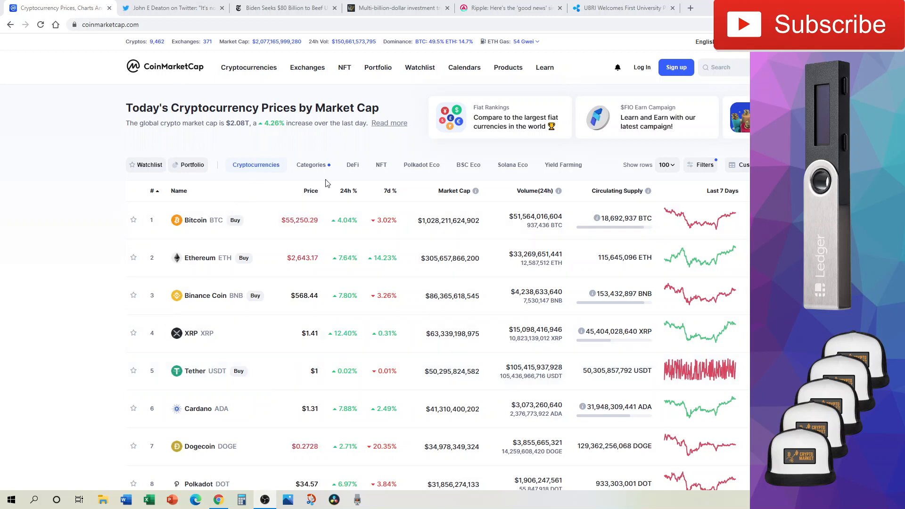
pyautogui.moveTo(292, 302)
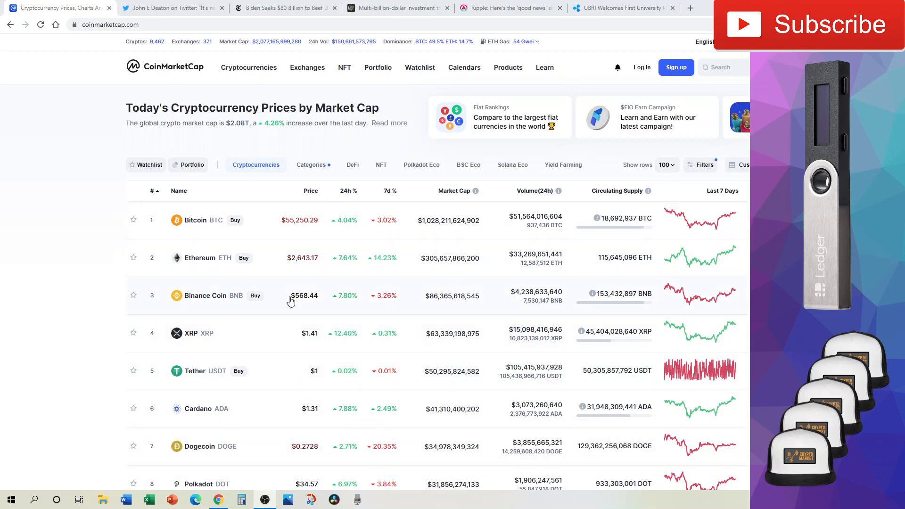
pyautogui.moveTo(456, 323)
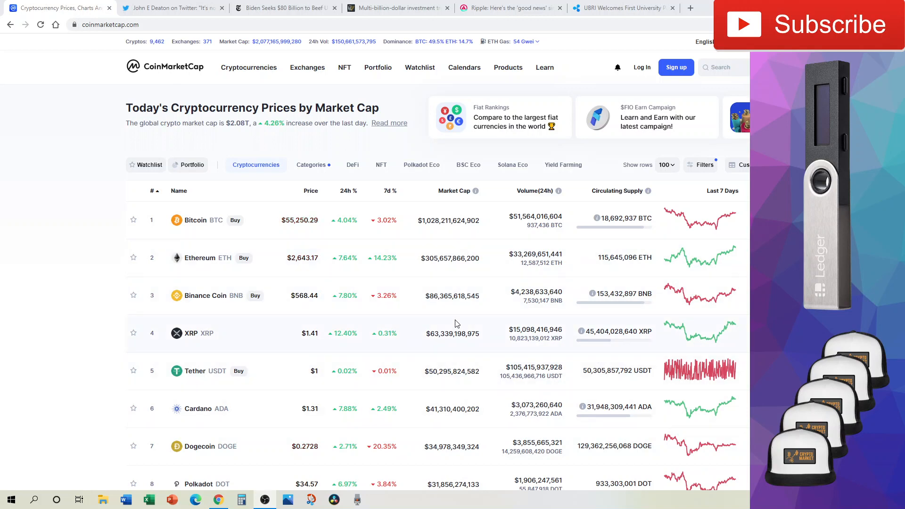
pyautogui.moveTo(135, 361)
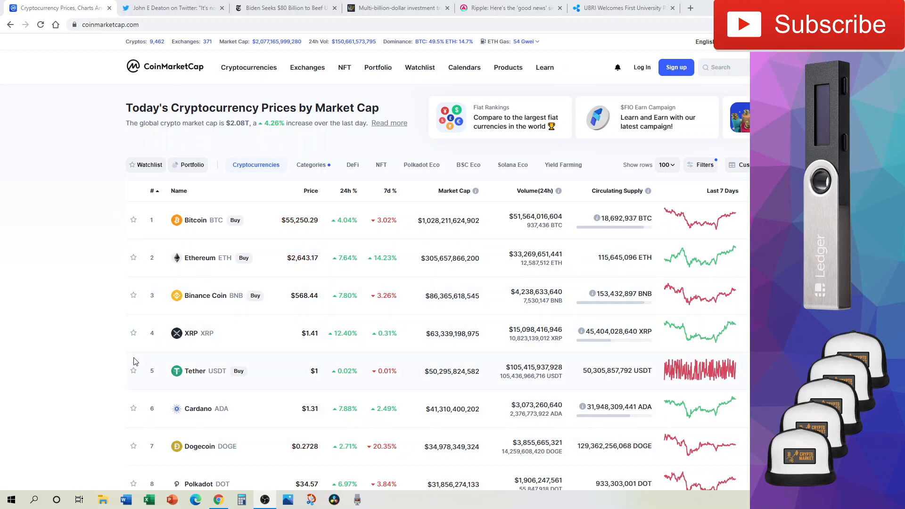
# Step: Switch to the Twitter tab showing John E Deaton's tweet that 15,552 XRP holders seek to intervene
pyautogui.click(171, 8)
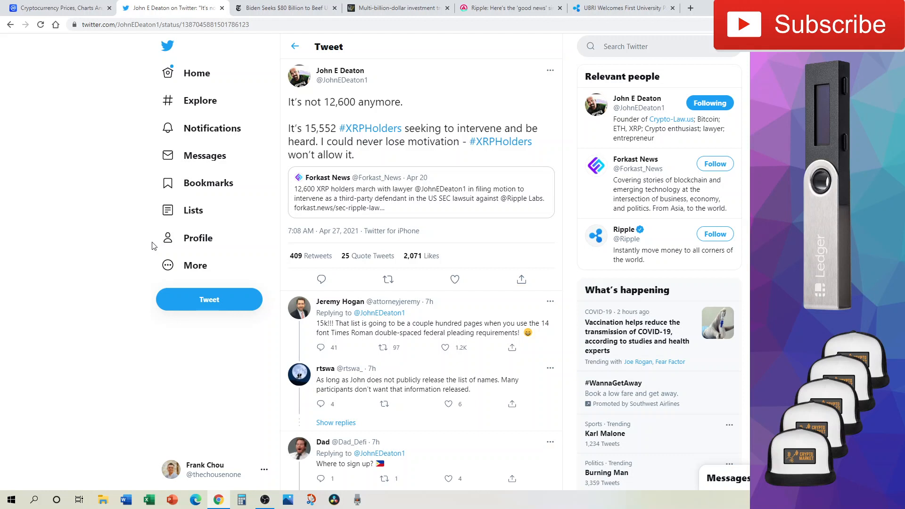
pyautogui.moveTo(745, 165)
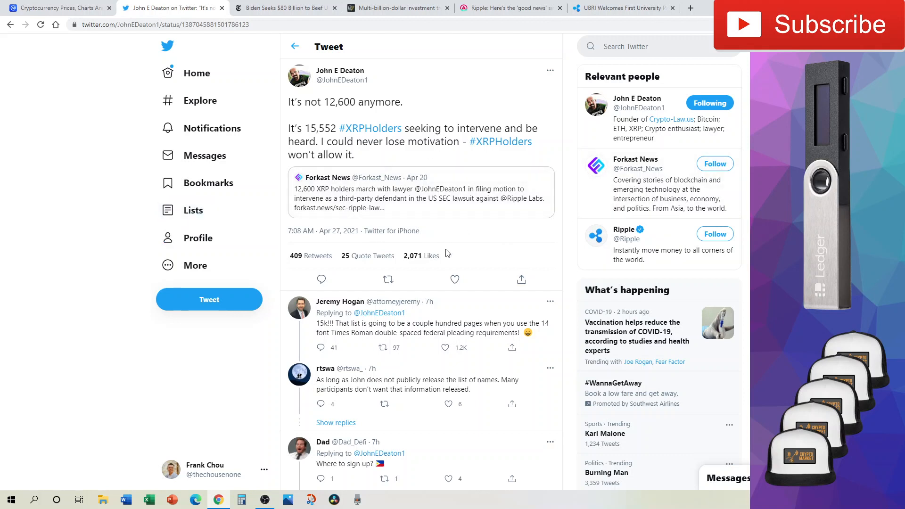
pyautogui.moveTo(454, 280)
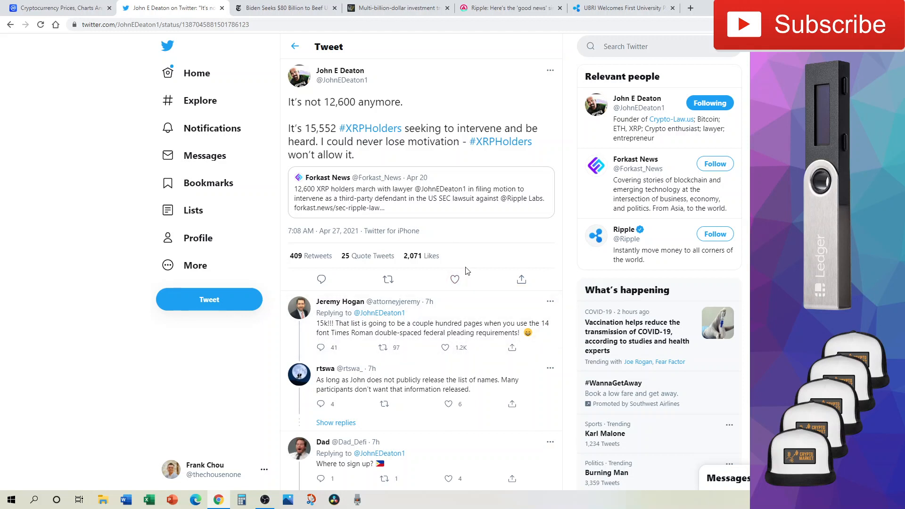
pyautogui.moveTo(343, 54)
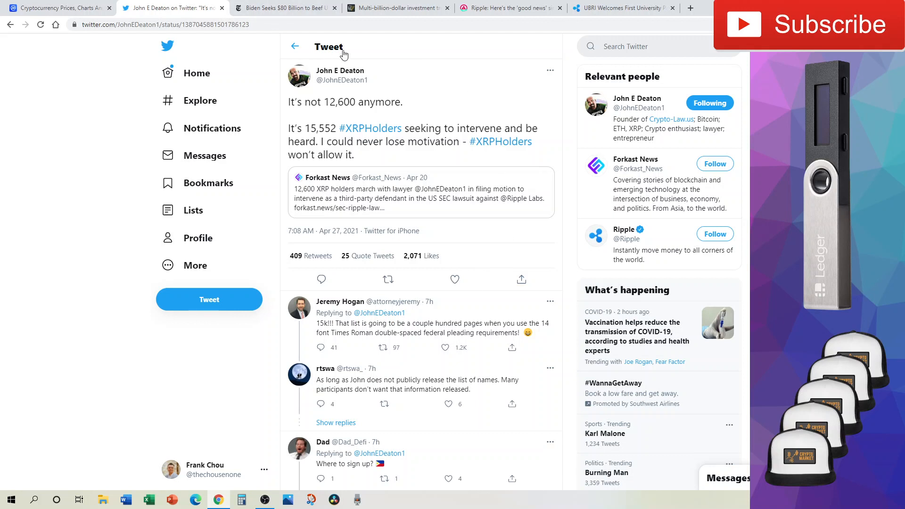
pyautogui.moveTo(310, 104)
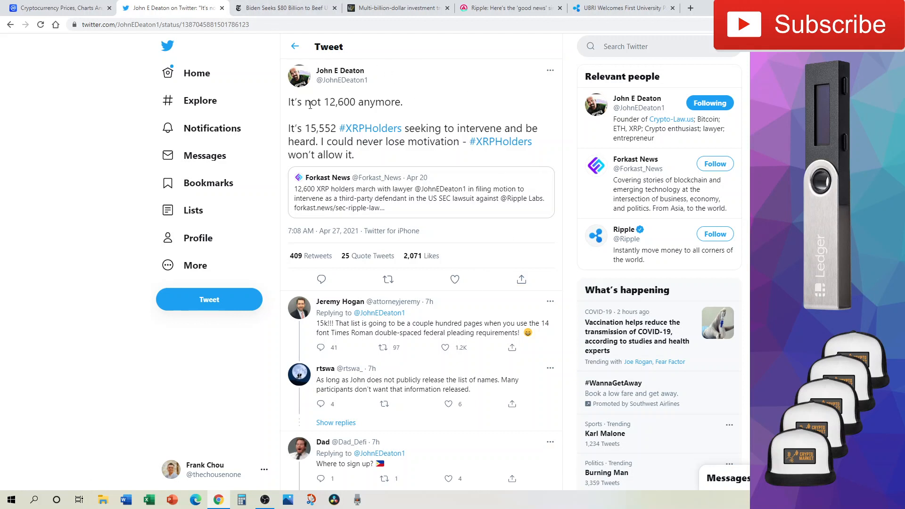
pyautogui.moveTo(504, 155)
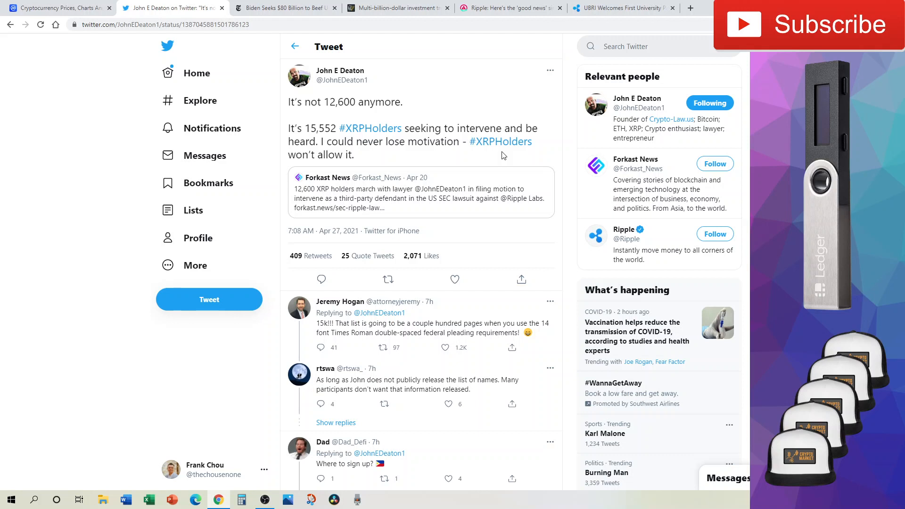
pyautogui.moveTo(318, 139)
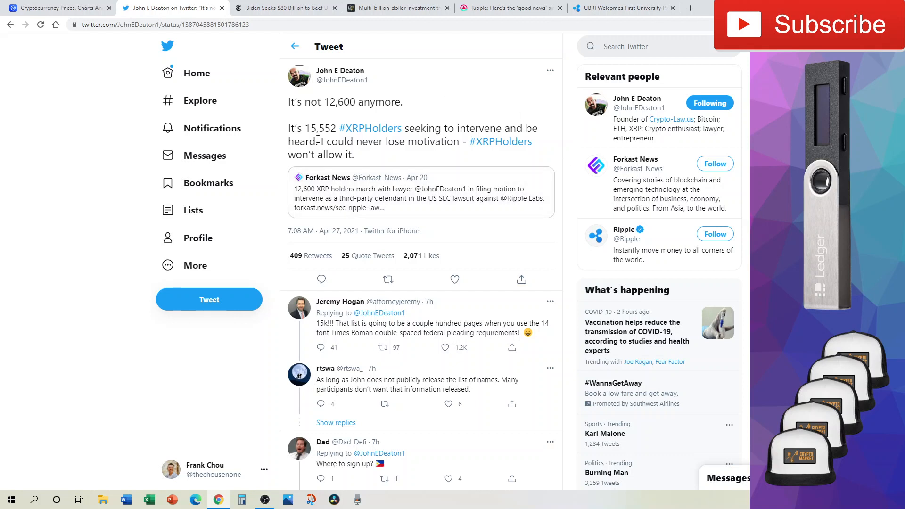
# Step: Switch to the NYTimes tab with the article on Biden's $80 billion plan for I.R.S. audits of high earners
pyautogui.click(283, 7)
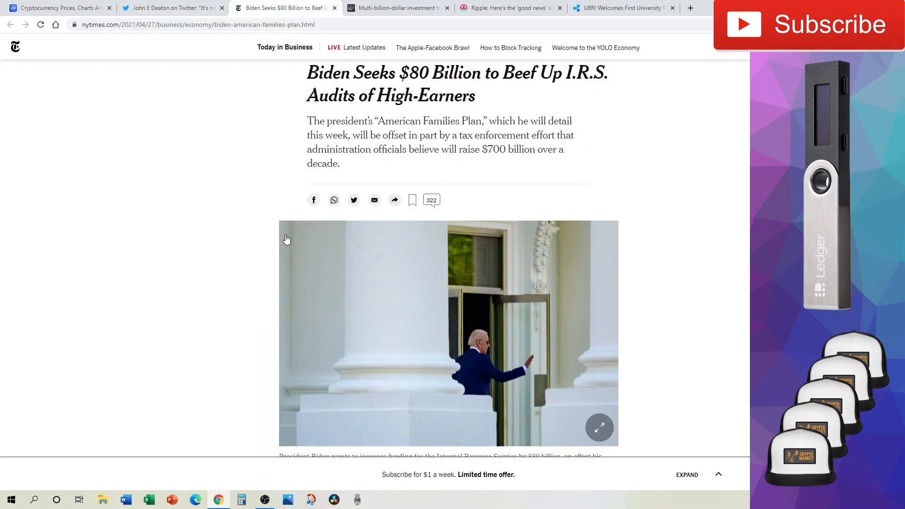
pyautogui.moveTo(218, 304)
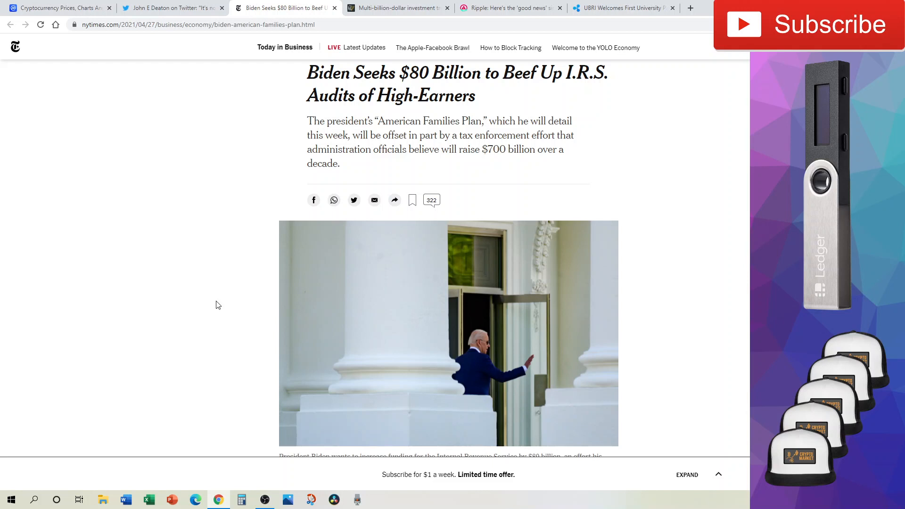
pyautogui.moveTo(227, 412)
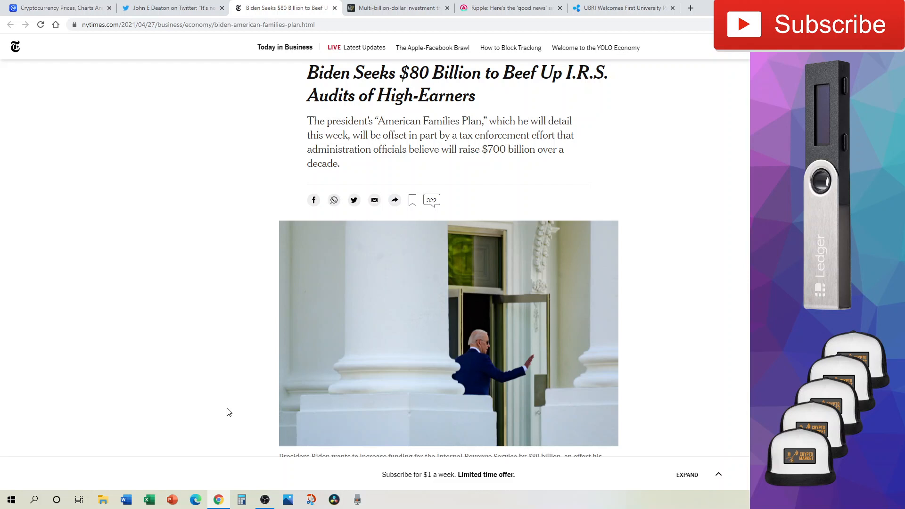
pyautogui.moveTo(250, 409)
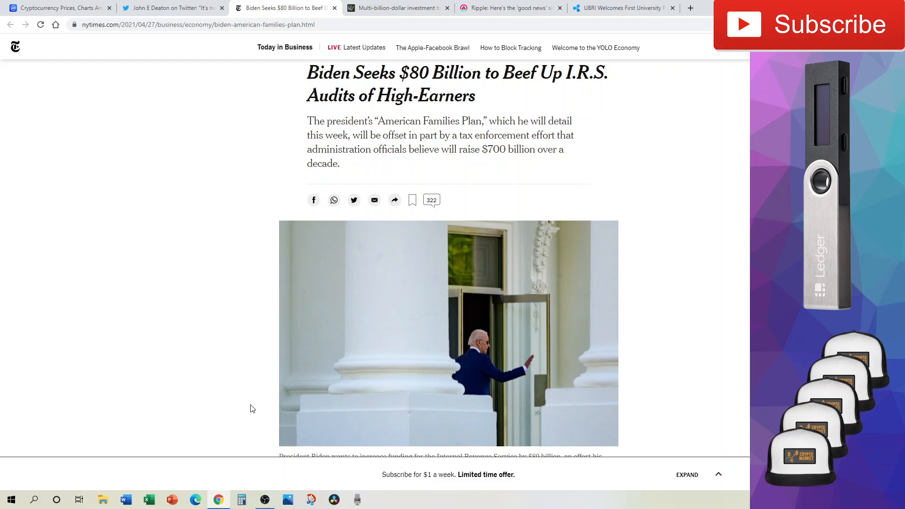
# Step: Switch to the Cointelegraph story on RIT Capital Partners backing Kraken and read its opening sections
pyautogui.click(395, 8)
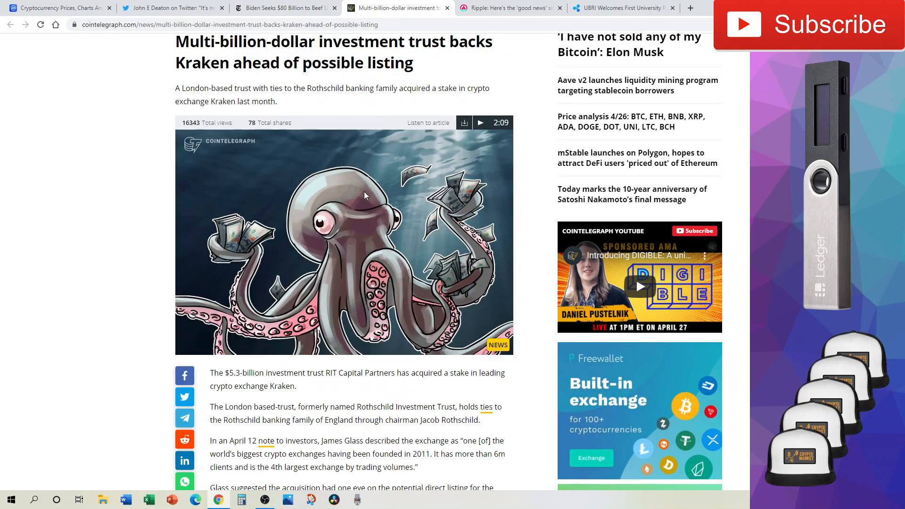
pyautogui.scroll(3)
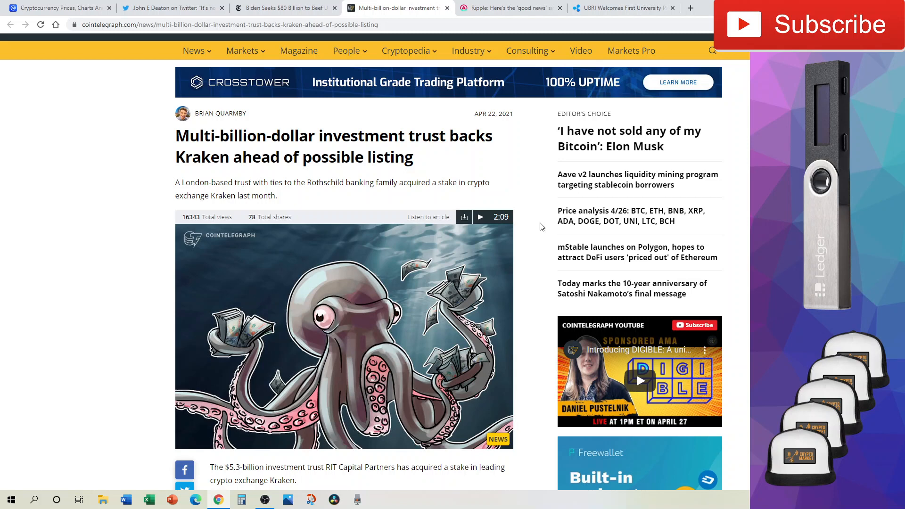
pyautogui.scroll(-3)
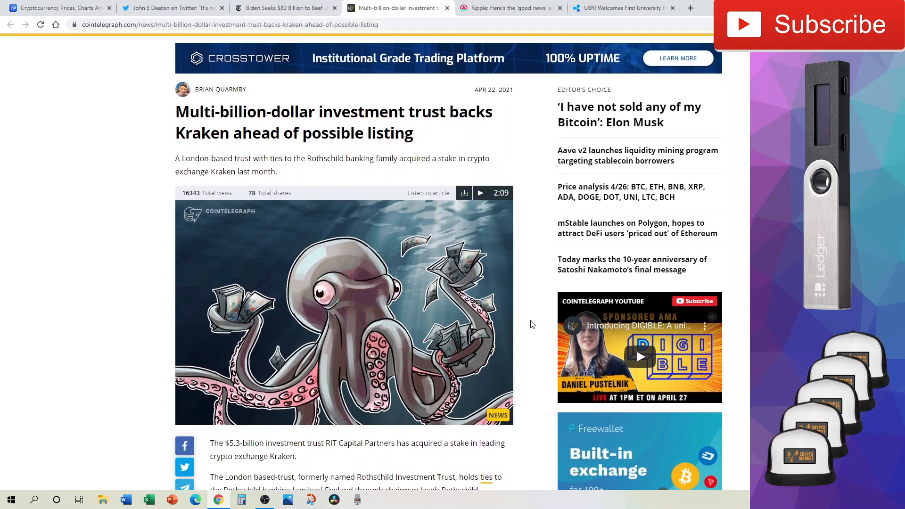
pyautogui.scroll(-3)
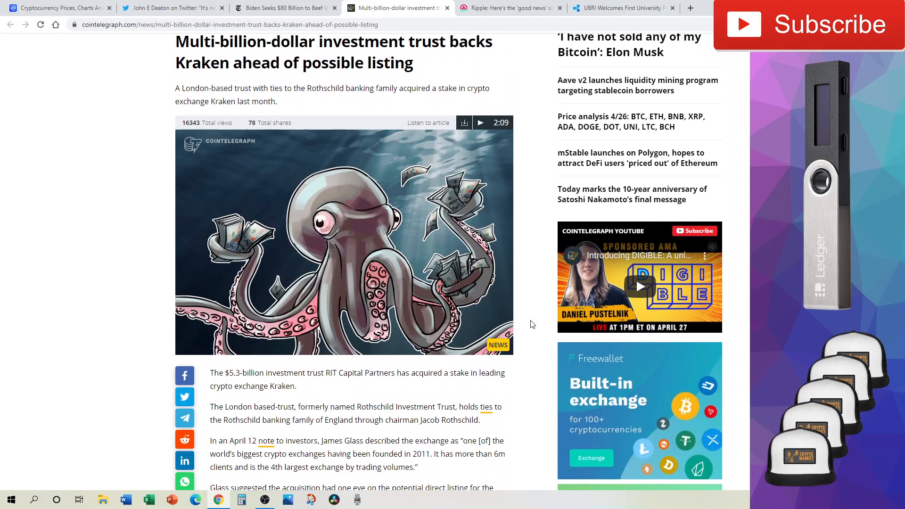
pyautogui.scroll(-3)
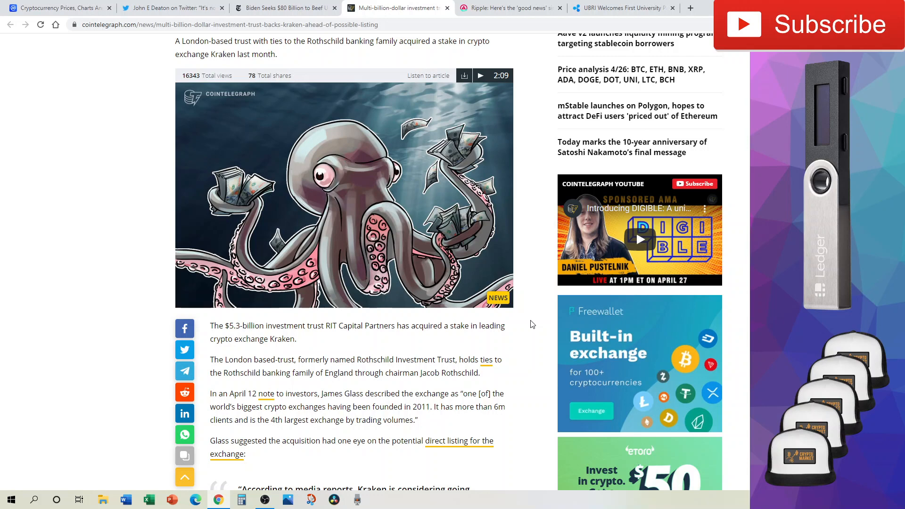
pyautogui.moveTo(145, 284)
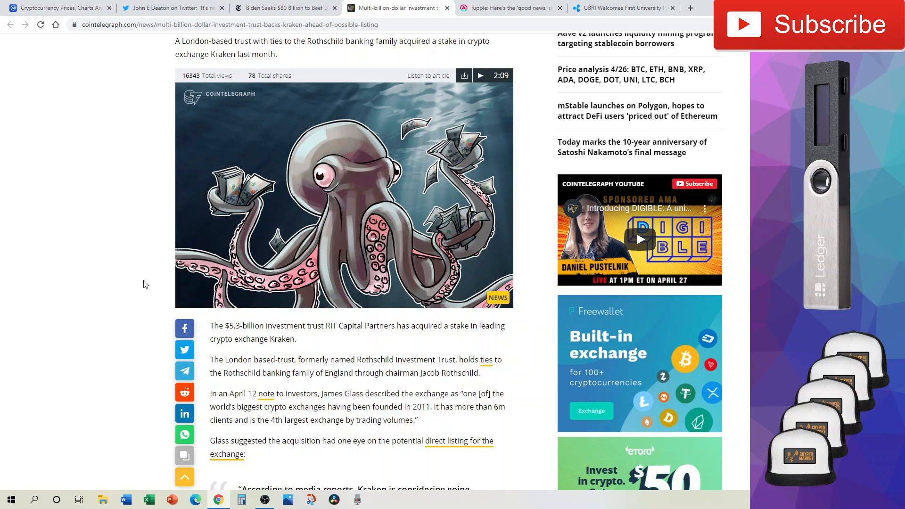
pyautogui.moveTo(560, 369)
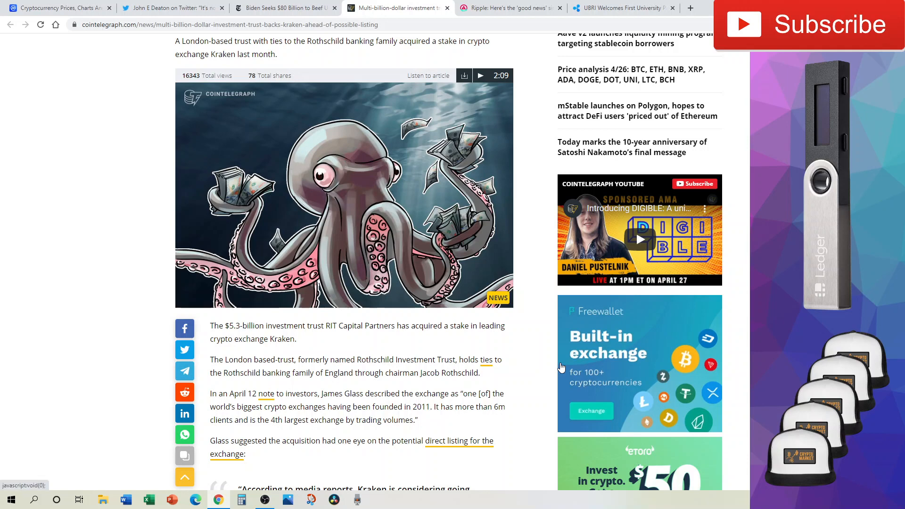
pyautogui.moveTo(537, 358)
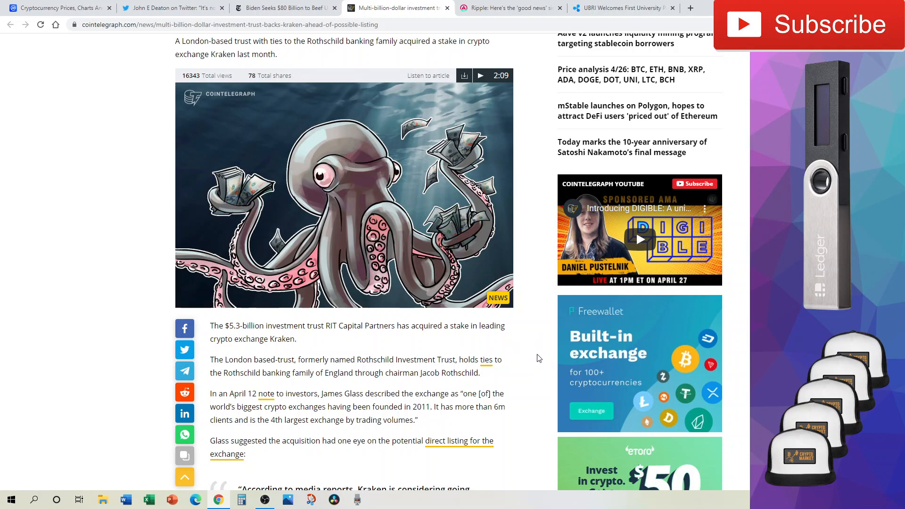
pyautogui.scroll(-3)
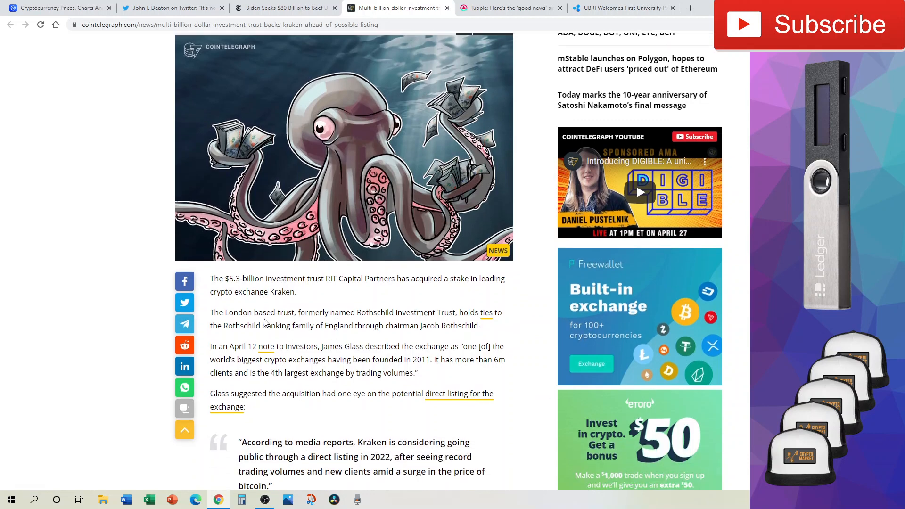
pyautogui.moveTo(335, 317)
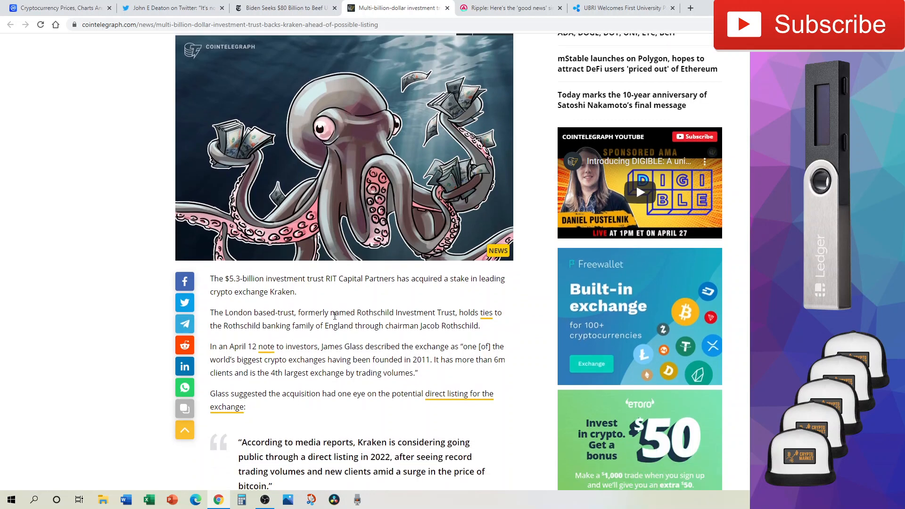
pyautogui.moveTo(404, 323)
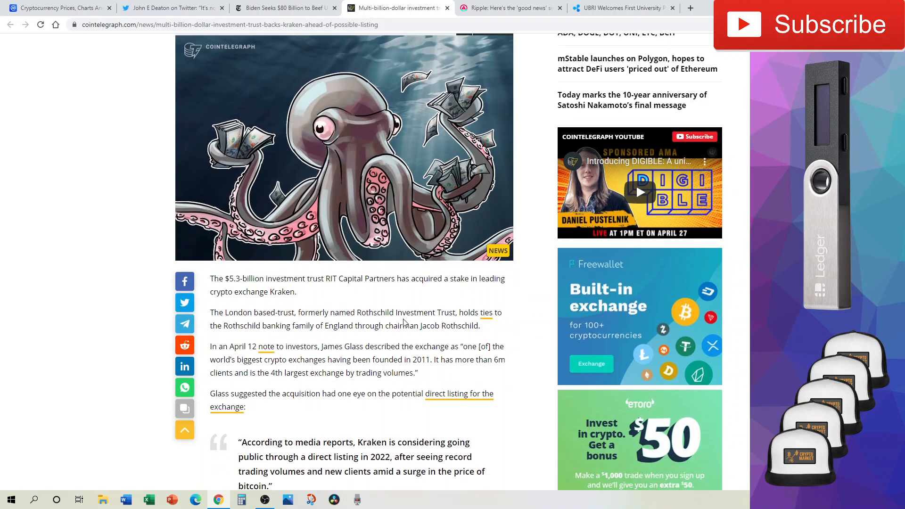
pyautogui.moveTo(418, 323)
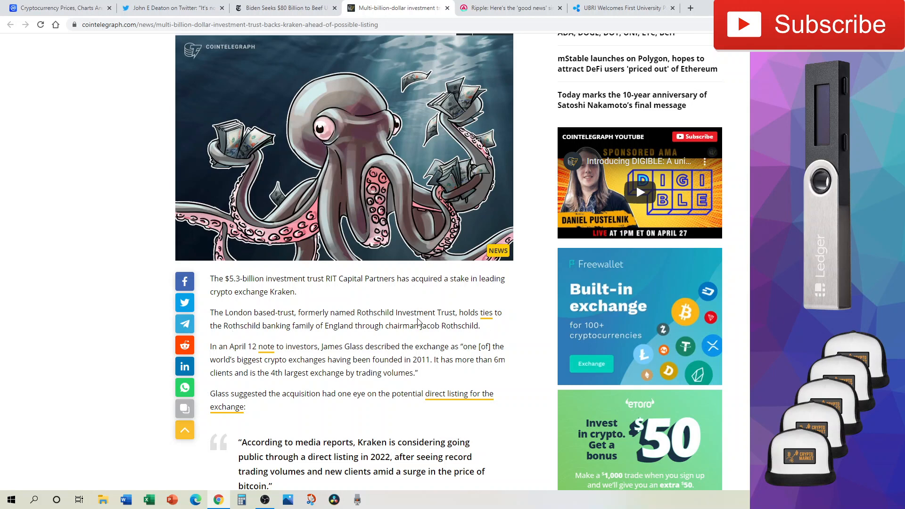
pyautogui.moveTo(514, 339)
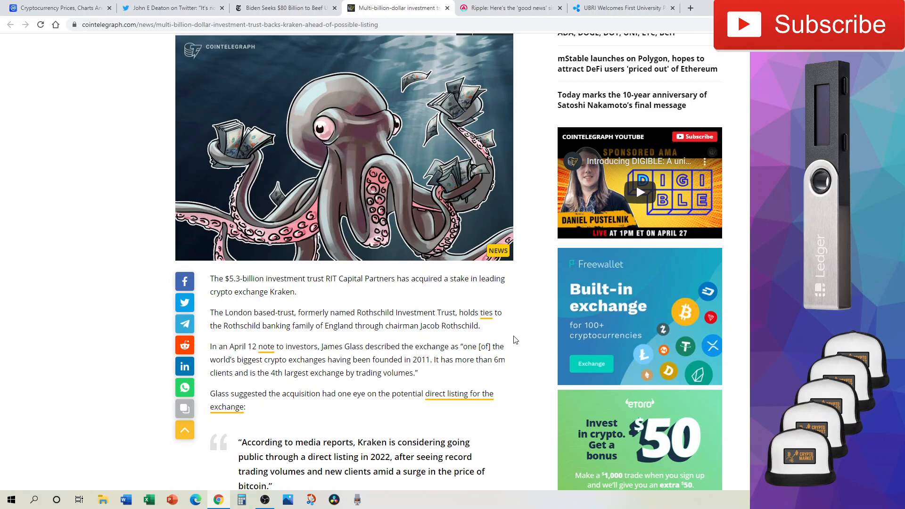
pyautogui.scroll(-3)
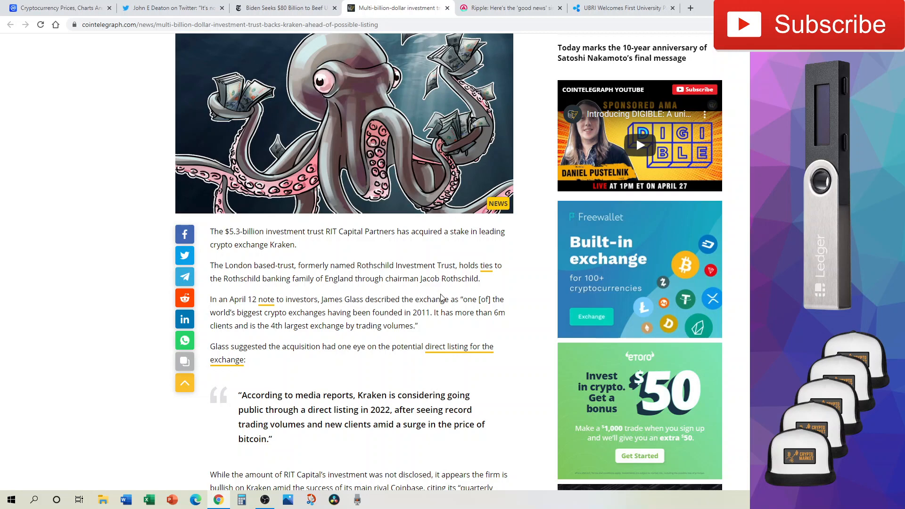
pyautogui.moveTo(421, 311)
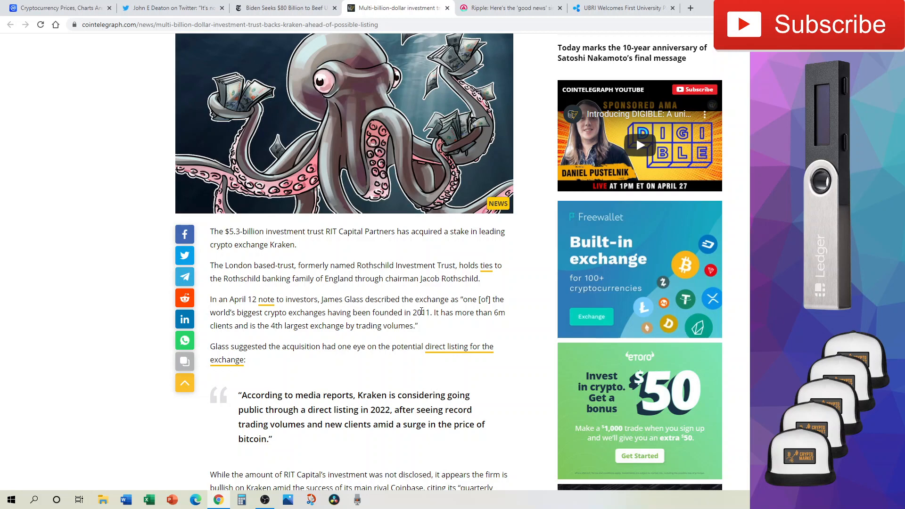
# Step: Continue reading the Kraken investment article down to its end
pyautogui.scroll(-3)
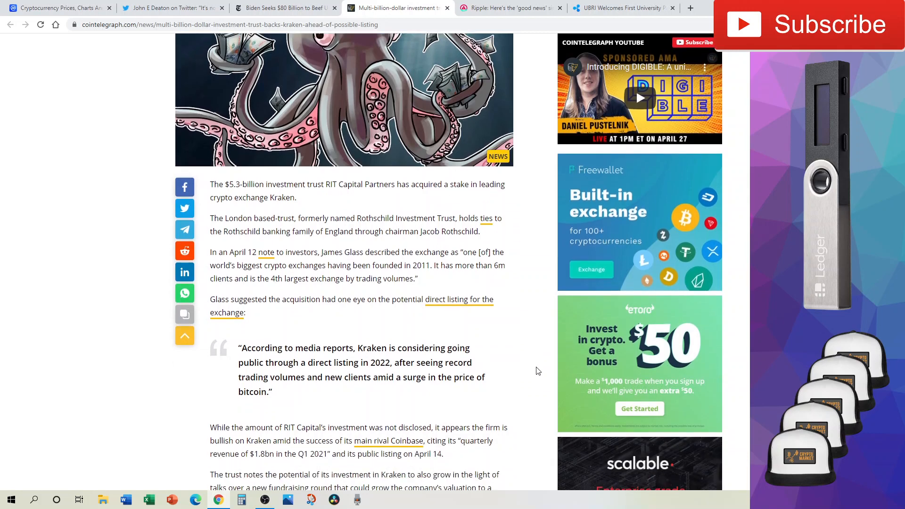
pyautogui.scroll(-3)
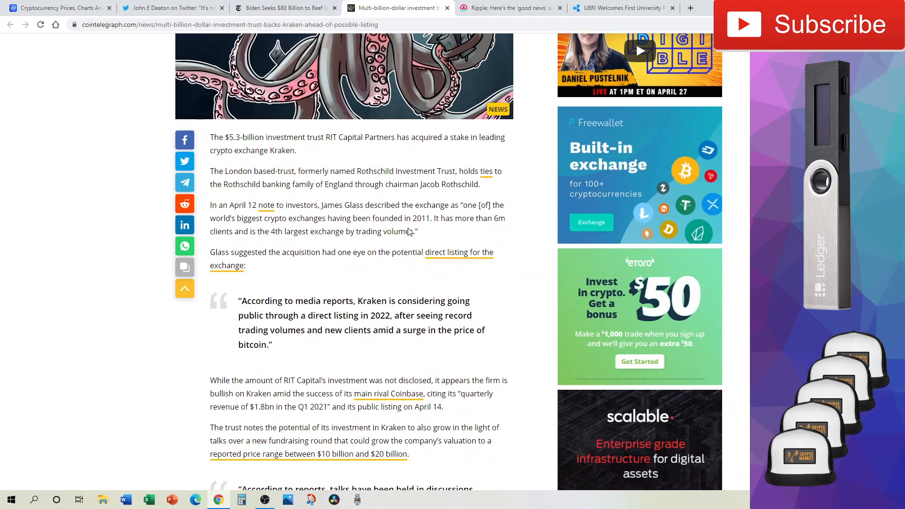
pyautogui.scroll(-3)
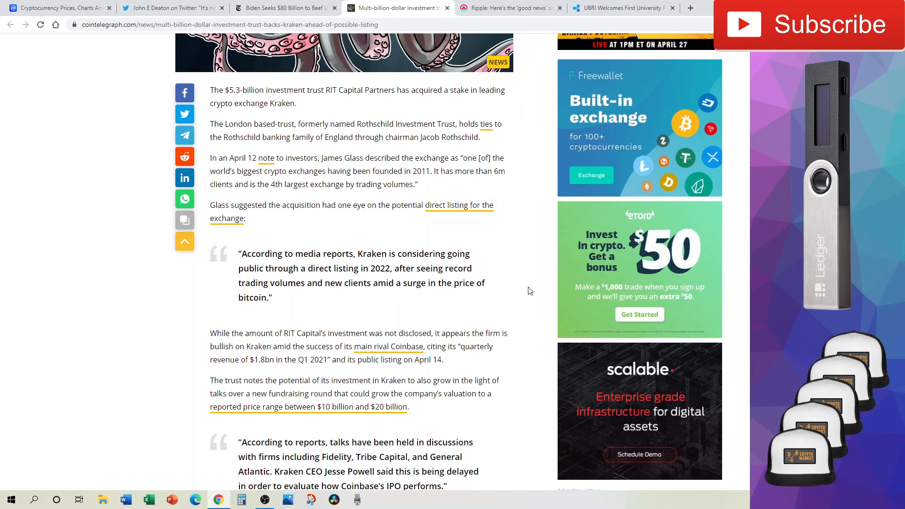
pyautogui.moveTo(514, 298)
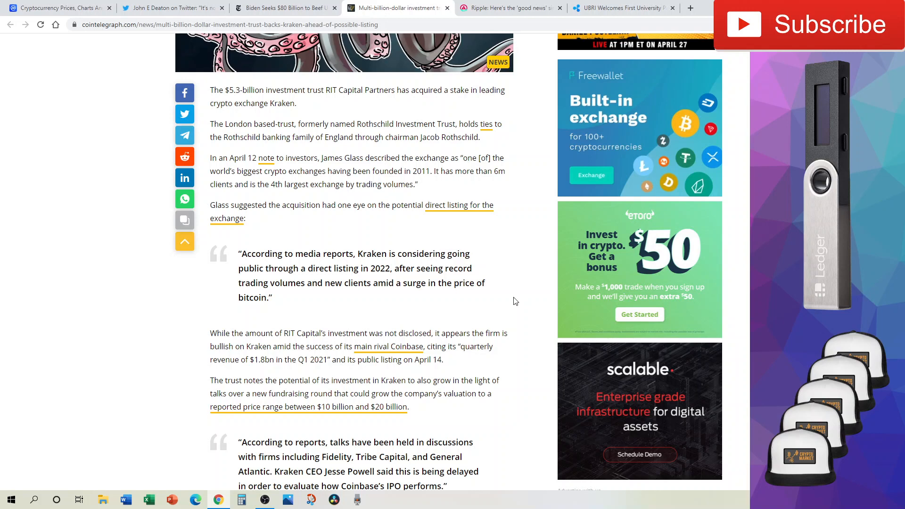
pyautogui.moveTo(315, 288)
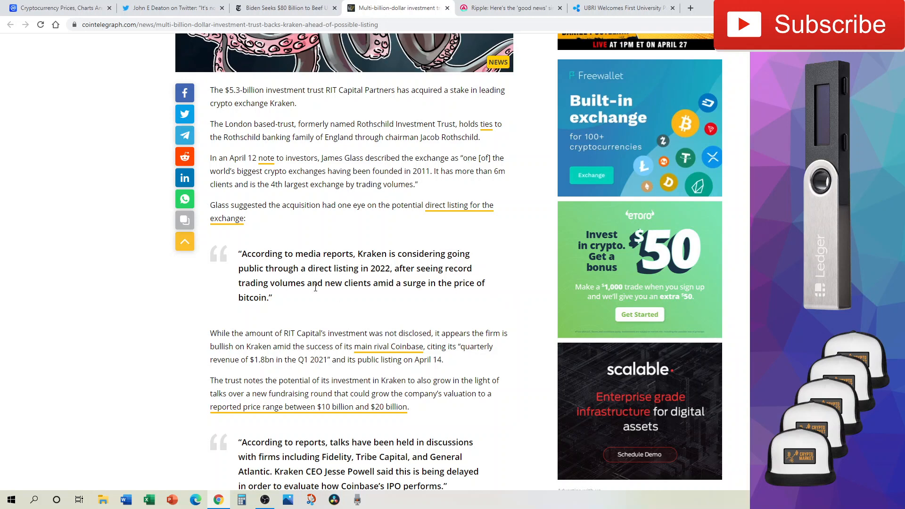
pyautogui.moveTo(447, 283)
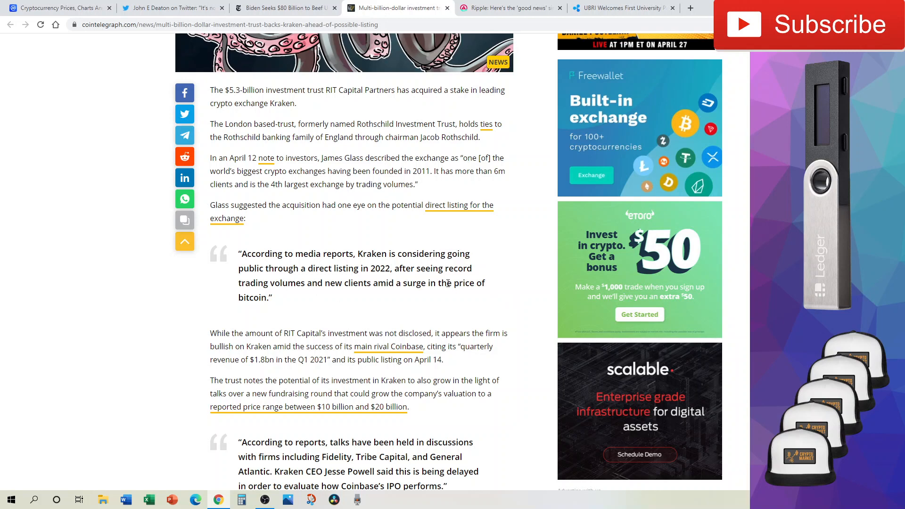
pyautogui.scroll(-3)
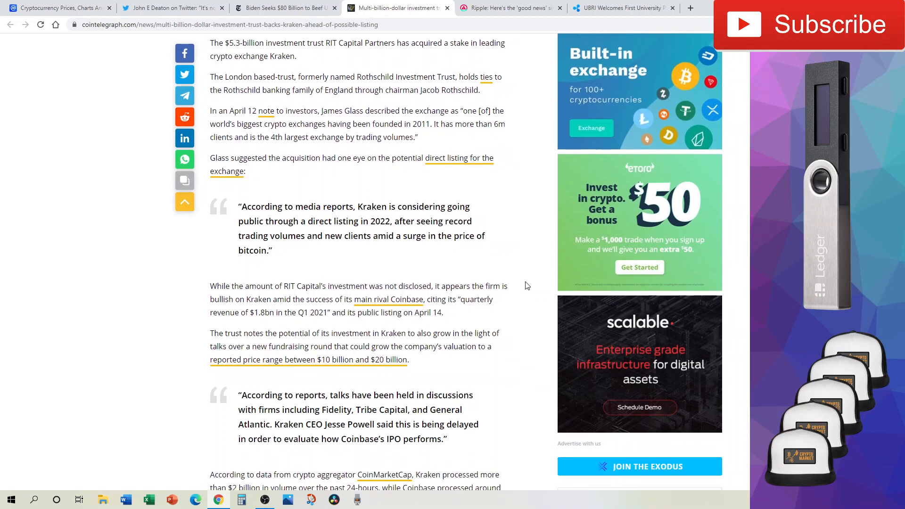
pyautogui.moveTo(530, 288)
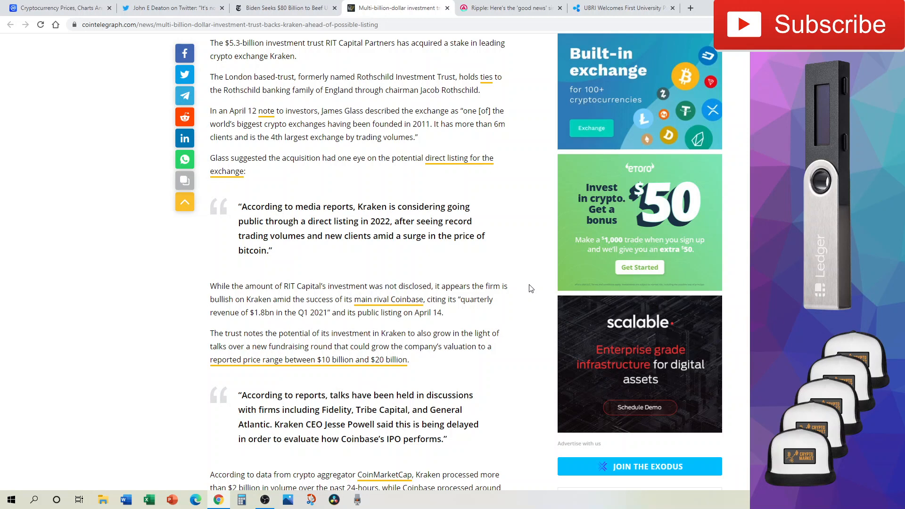
pyautogui.moveTo(525, 228)
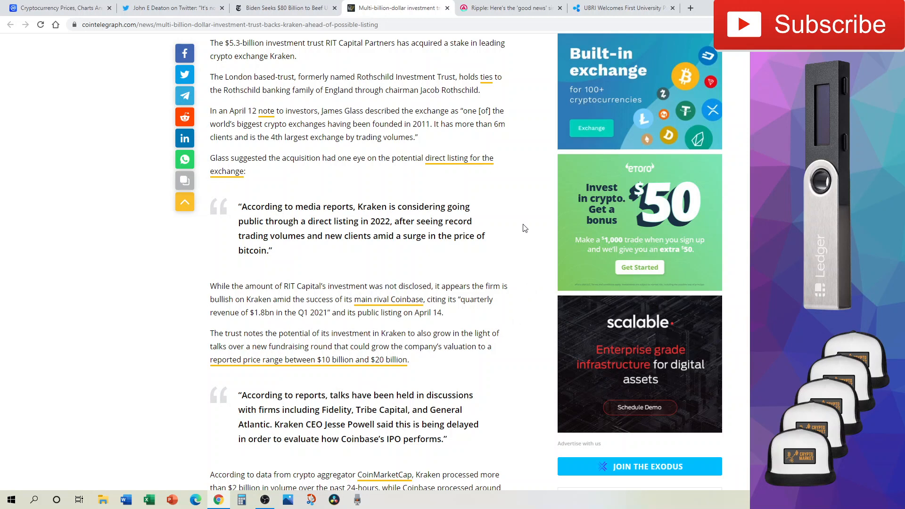
pyautogui.moveTo(489, 272)
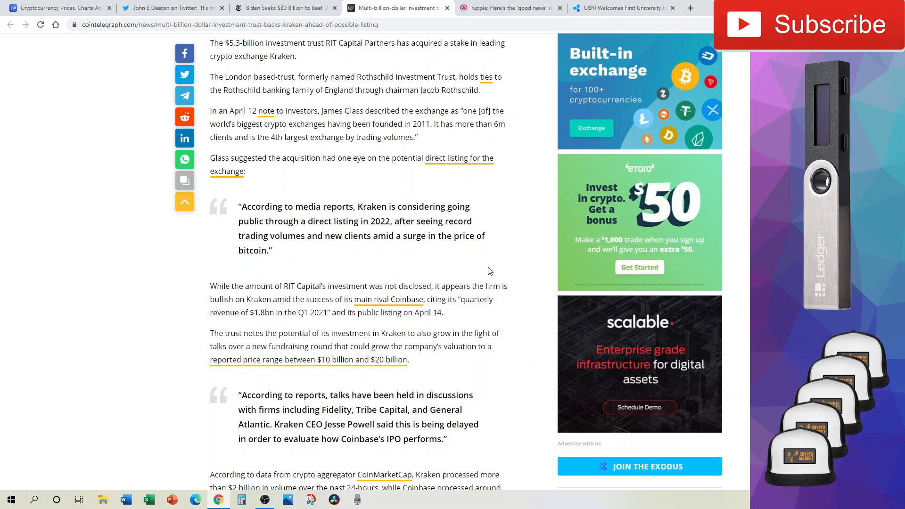
pyautogui.moveTo(529, 319)
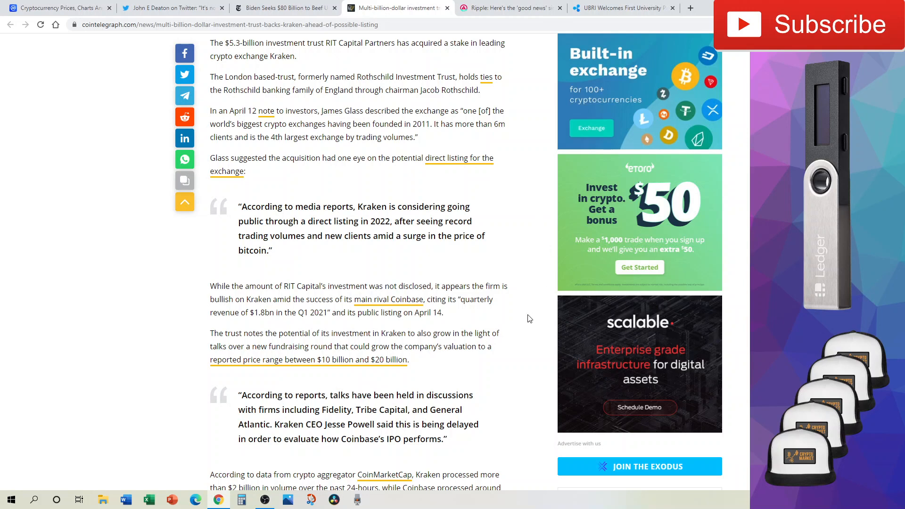
pyautogui.moveTo(522, 327)
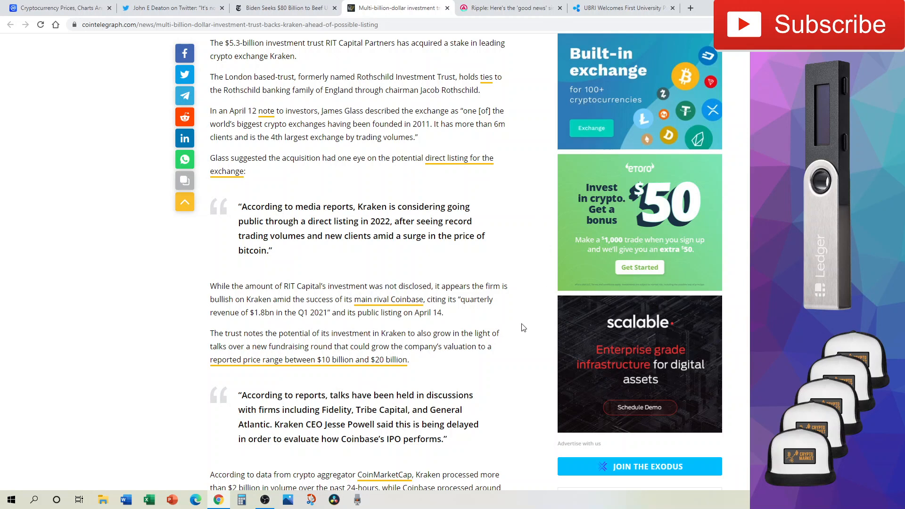
pyautogui.scroll(-3)
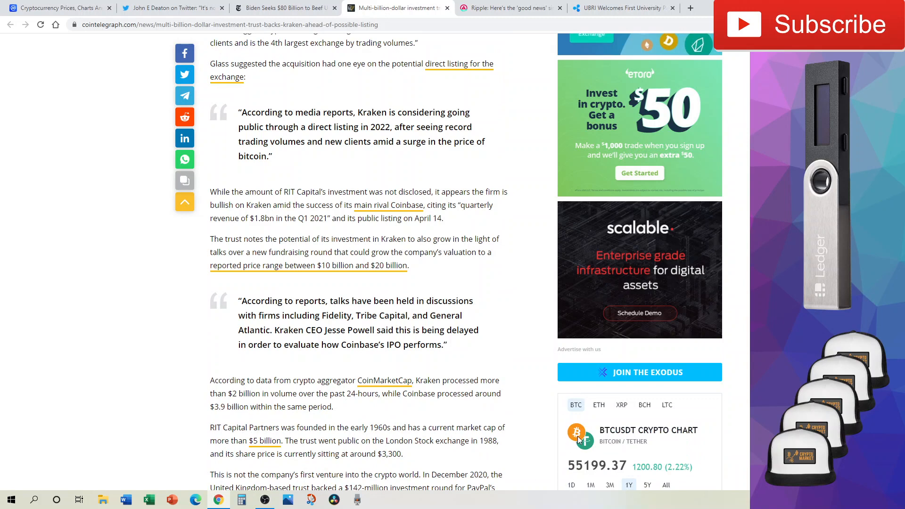
pyautogui.moveTo(571, 442)
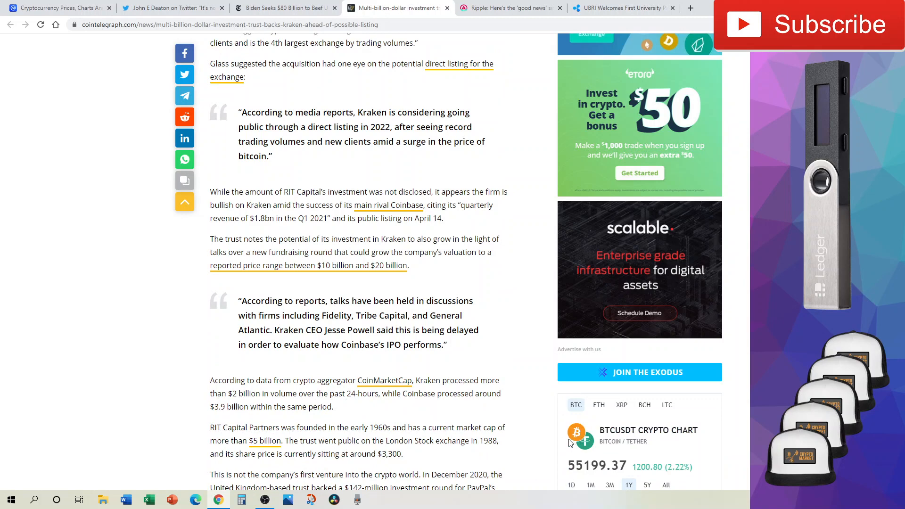
pyautogui.scroll(-3)
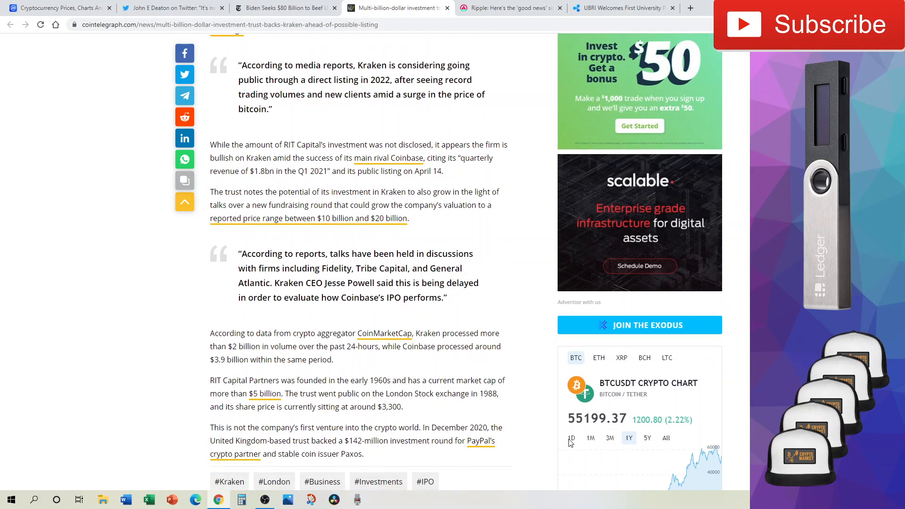
pyautogui.moveTo(204, 215)
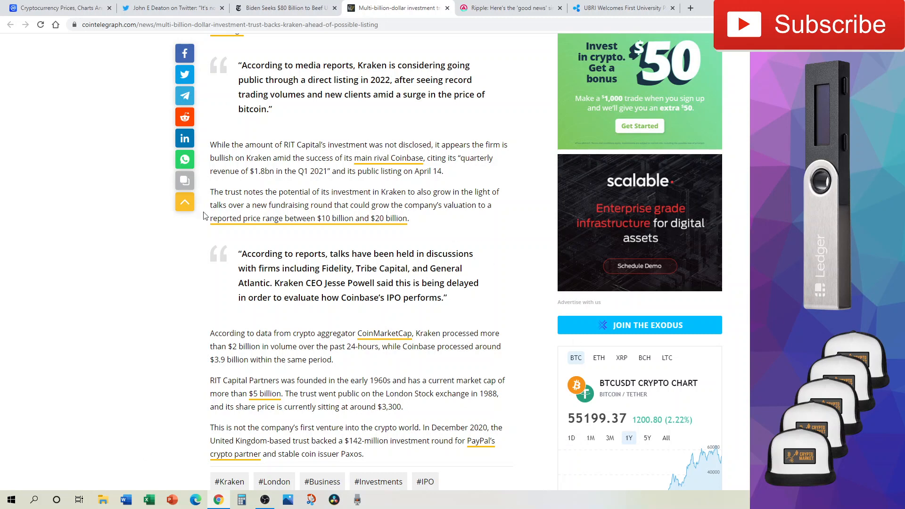
pyautogui.scroll(-3)
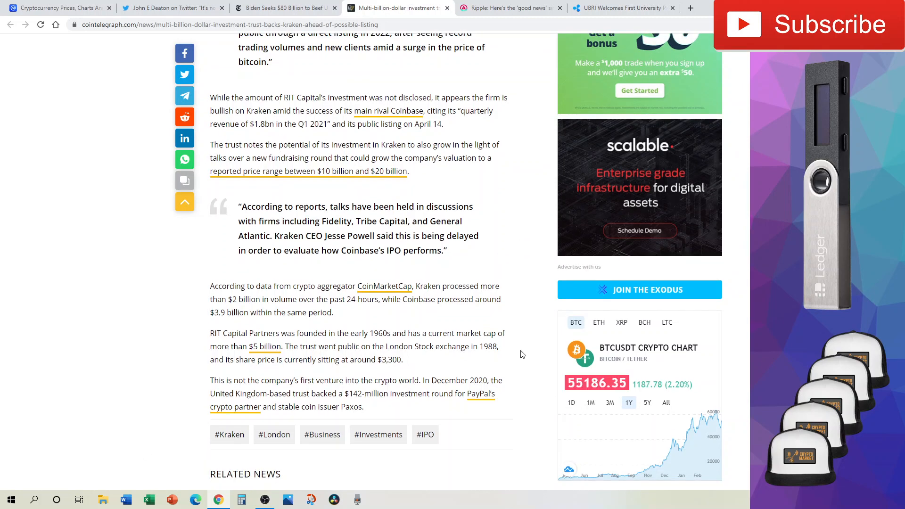
pyautogui.scroll(3)
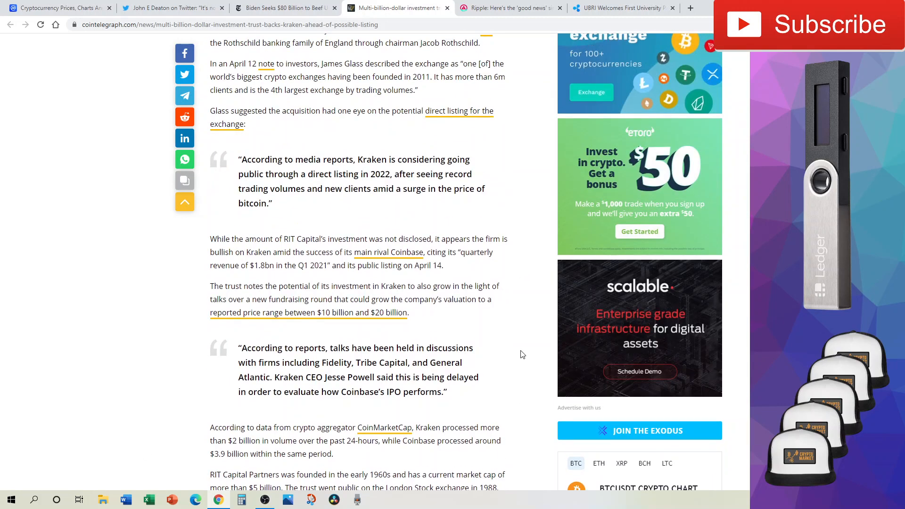
pyautogui.moveTo(277, 333)
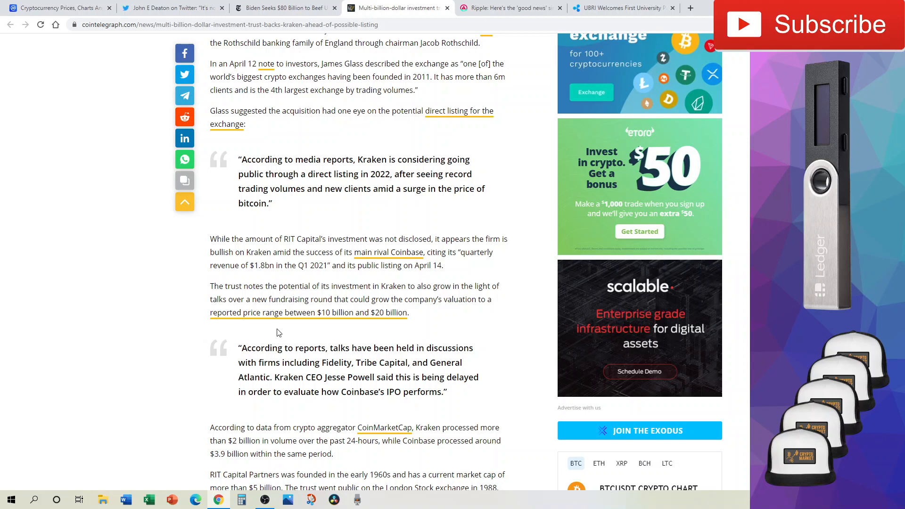
pyautogui.moveTo(531, 5)
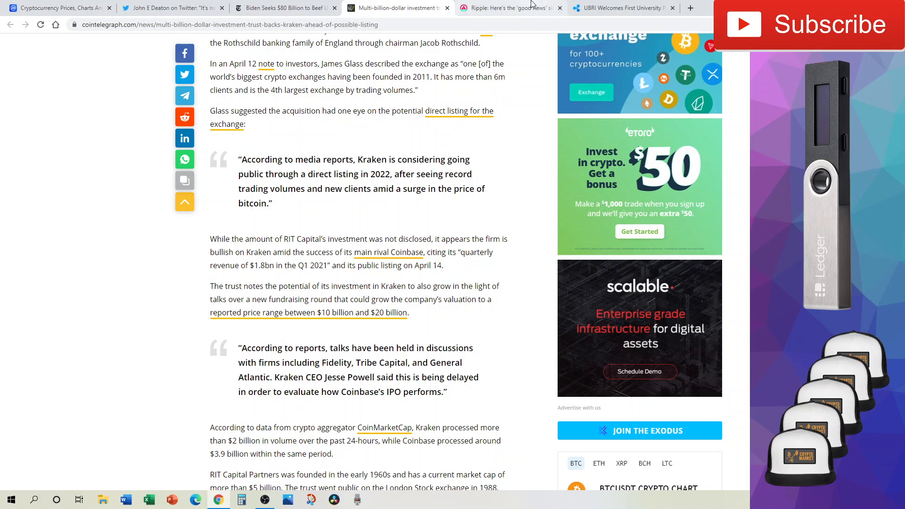
# Step: Switch to the AMBCrypto 'good news since the XRP lawsuit' article and read it through to its end
pyautogui.click(510, 8)
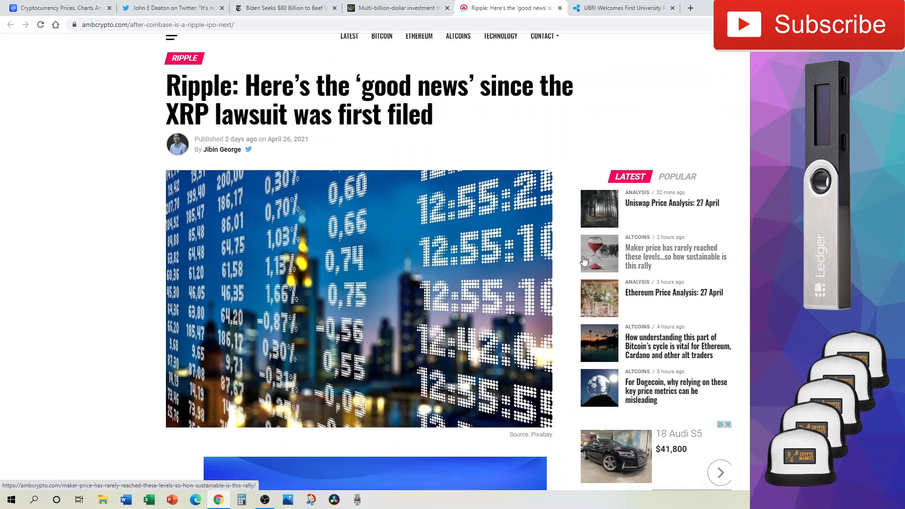
pyautogui.scroll(-3)
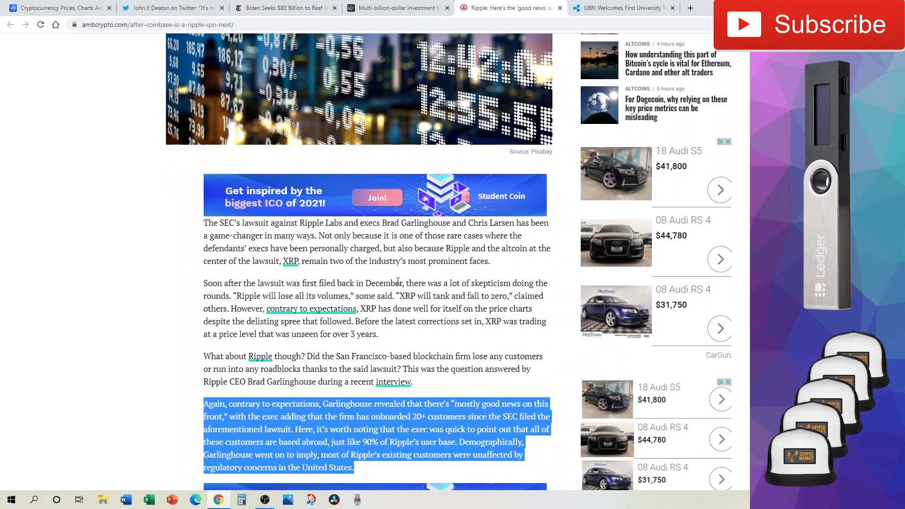
pyautogui.scroll(3)
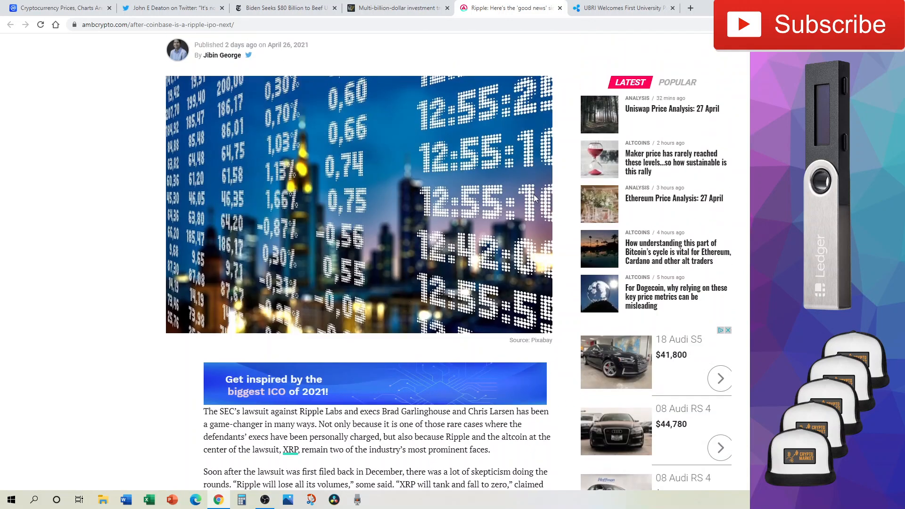
pyautogui.scroll(-3)
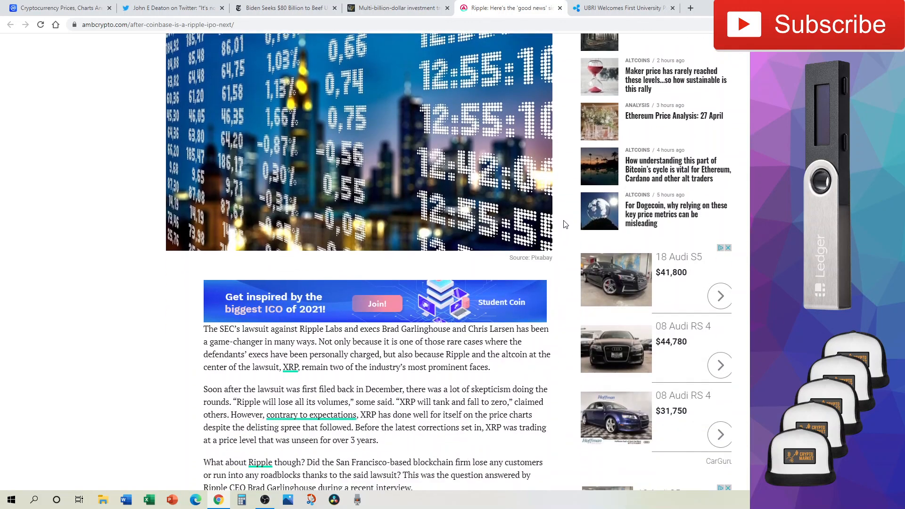
pyautogui.scroll(-3)
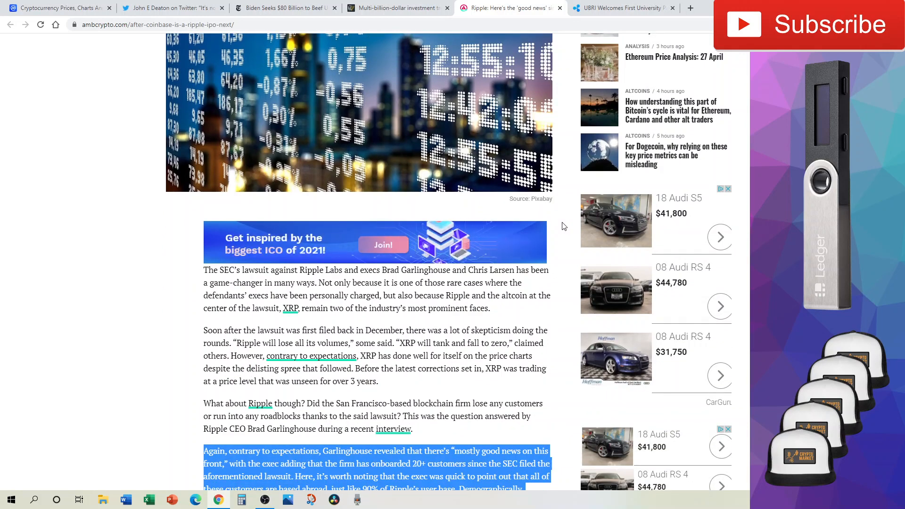
pyautogui.scroll(-3)
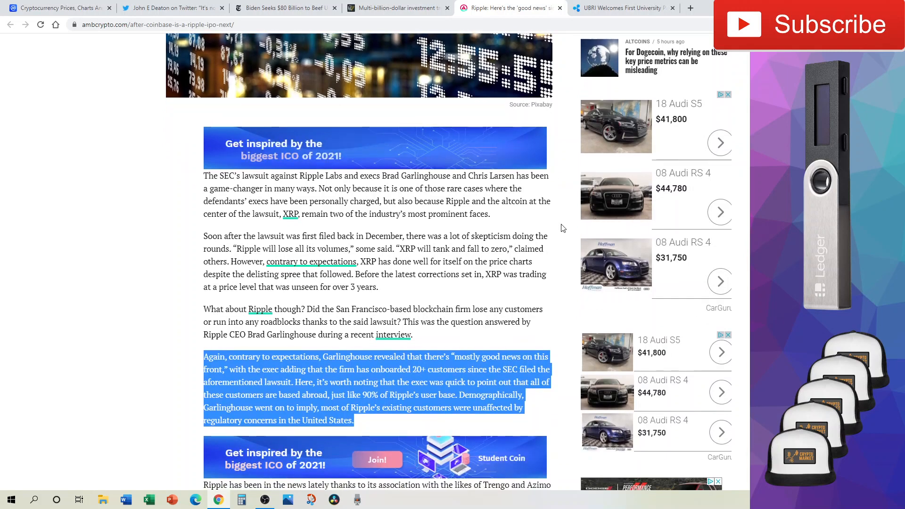
pyautogui.scroll(-3)
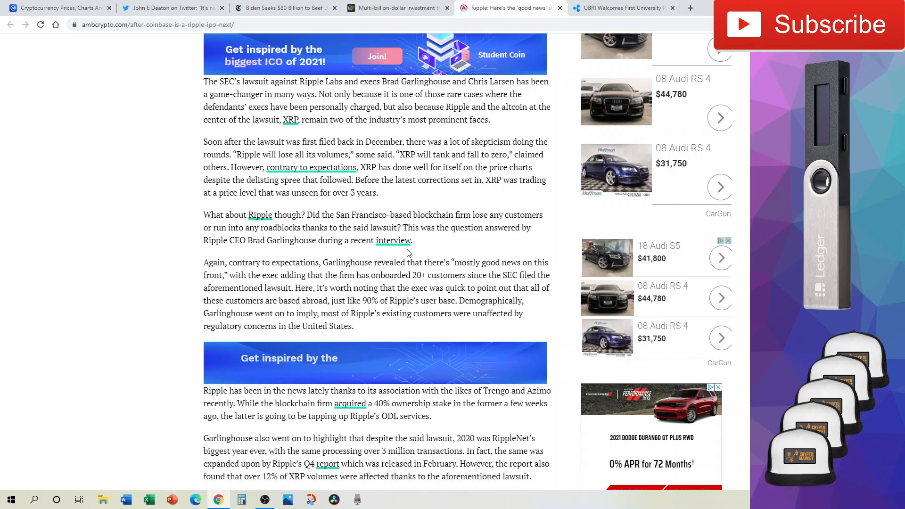
pyautogui.scroll(-3)
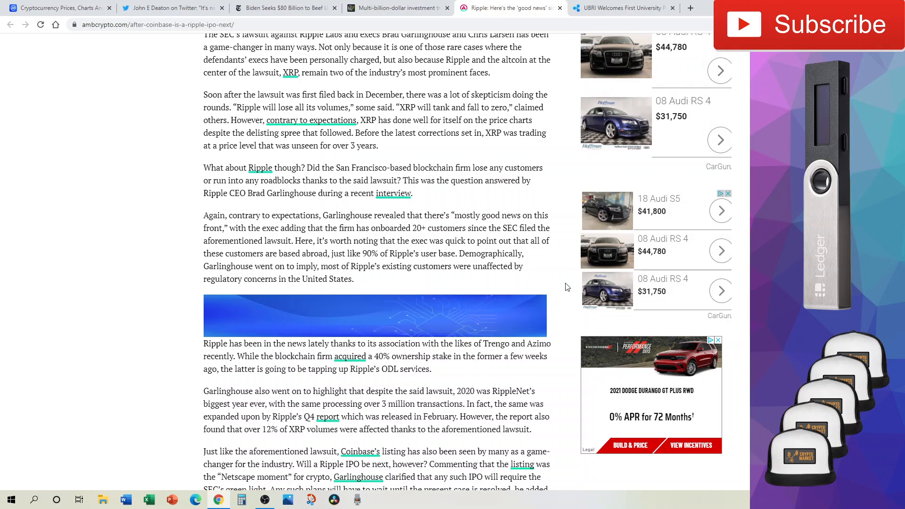
pyautogui.scroll(-3)
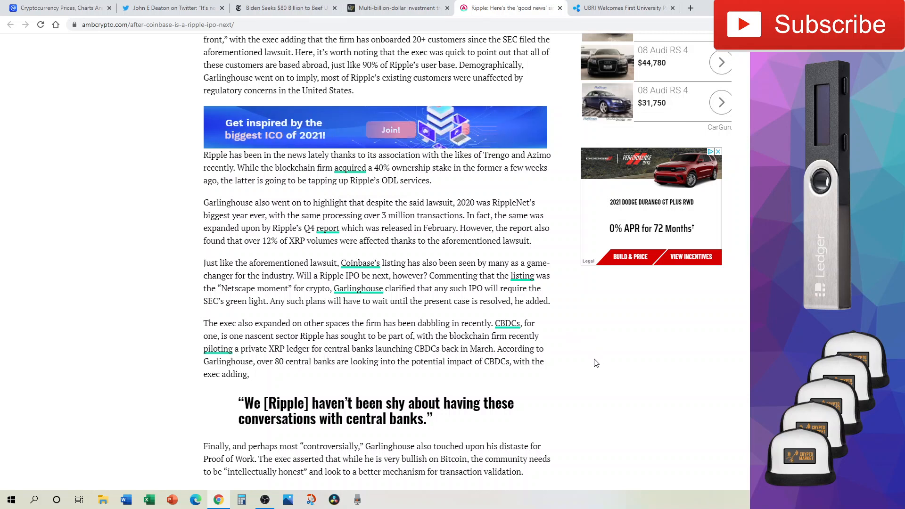
pyautogui.moveTo(566, 359)
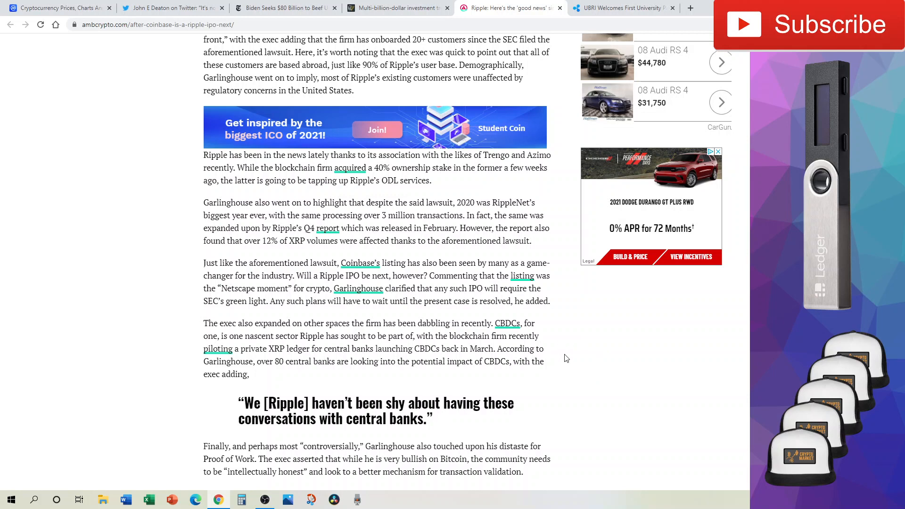
pyautogui.scroll(-3)
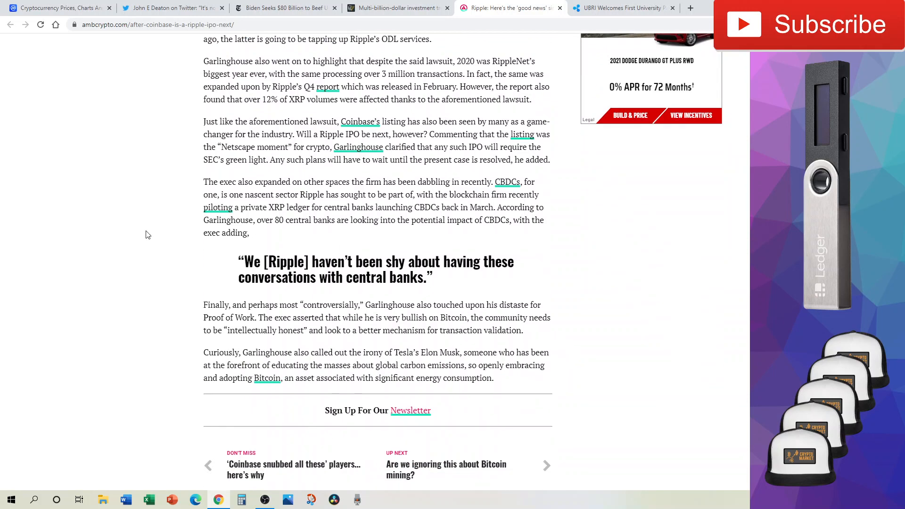
pyautogui.click(621, 7)
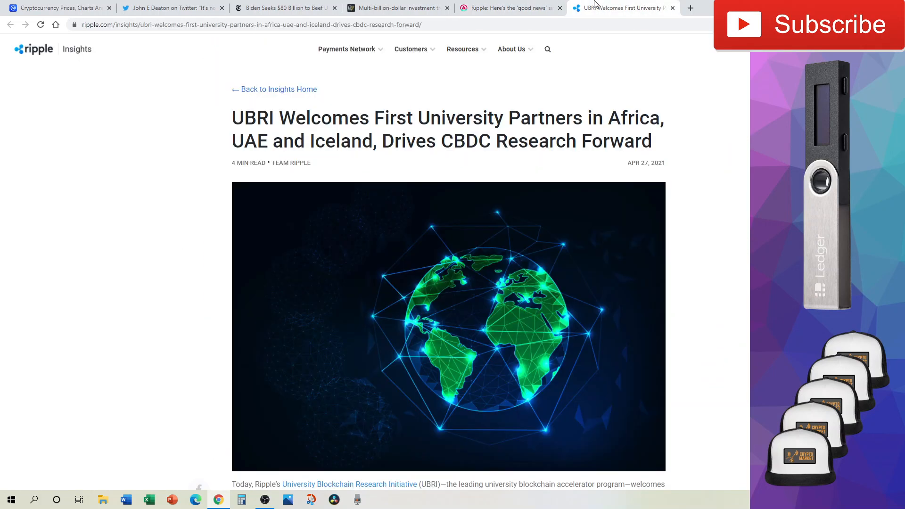
pyautogui.scroll(-3)
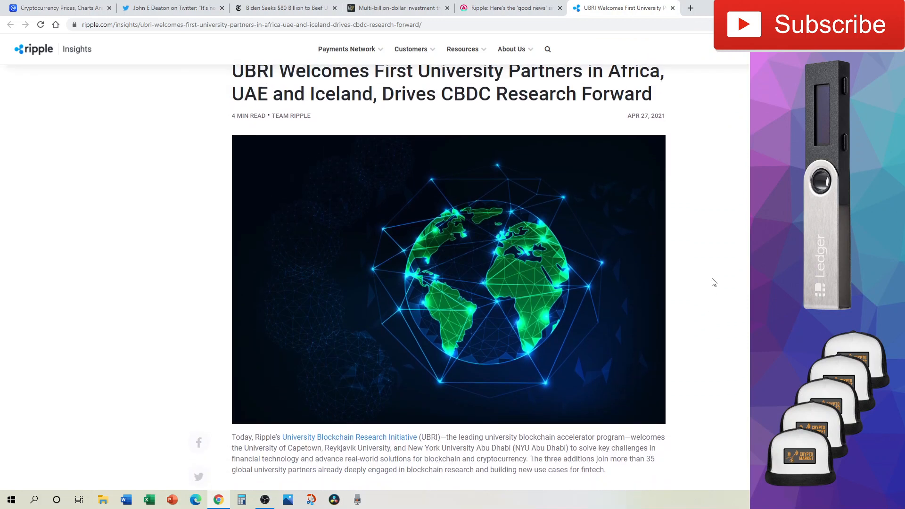
pyautogui.scroll(3)
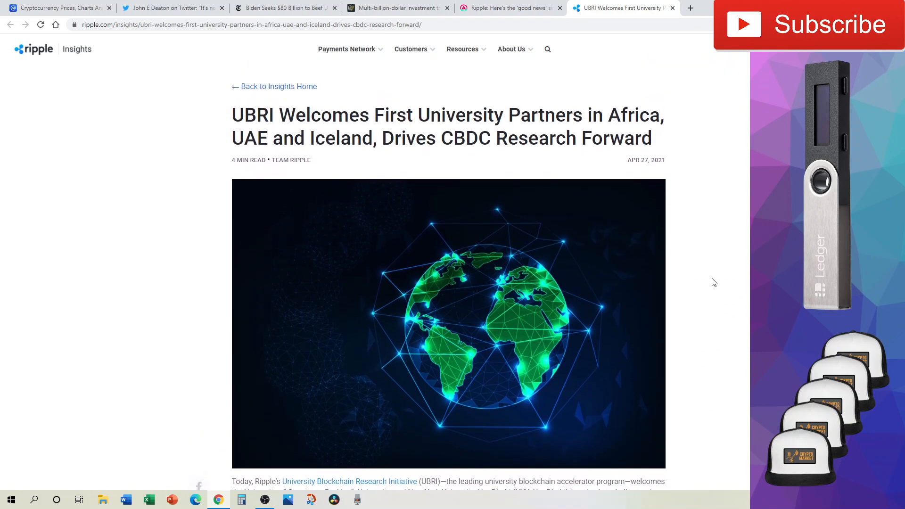
pyautogui.scroll(-3)
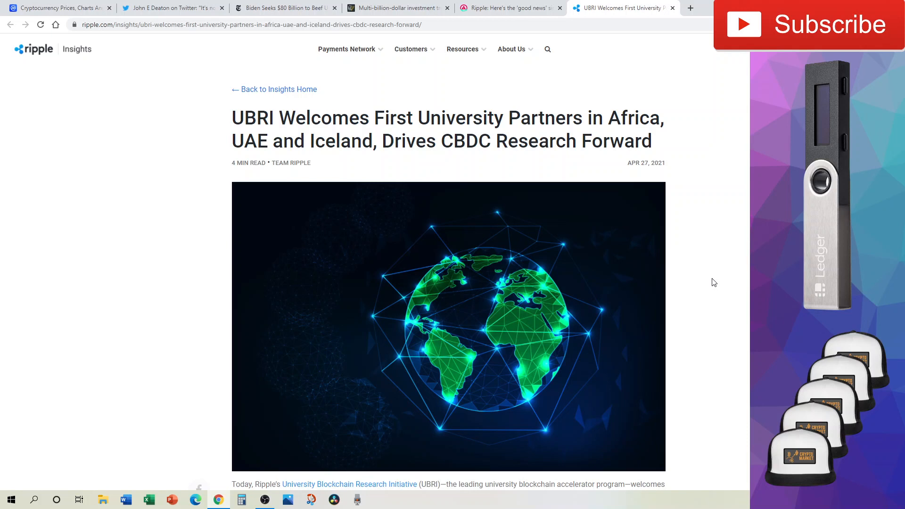
pyautogui.moveTo(339, 131)
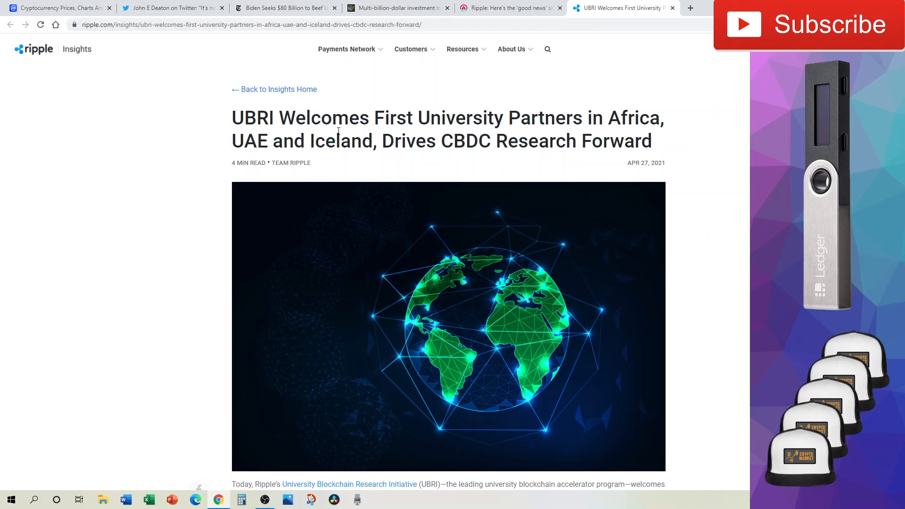
pyautogui.moveTo(725, 192)
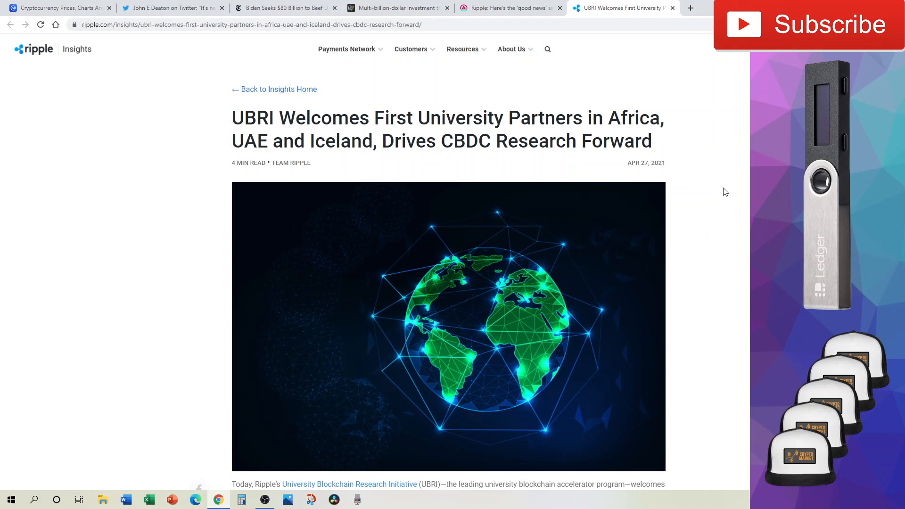
pyautogui.scroll(-3)
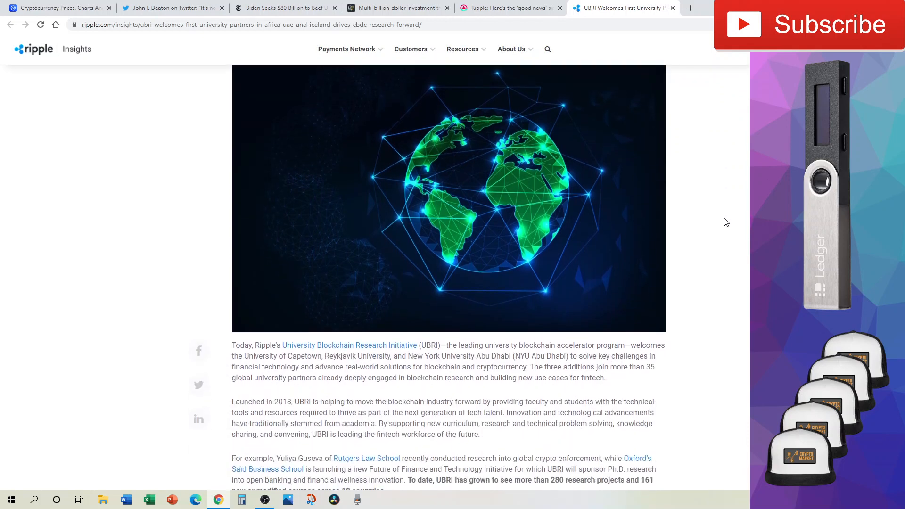
pyautogui.scroll(-3)
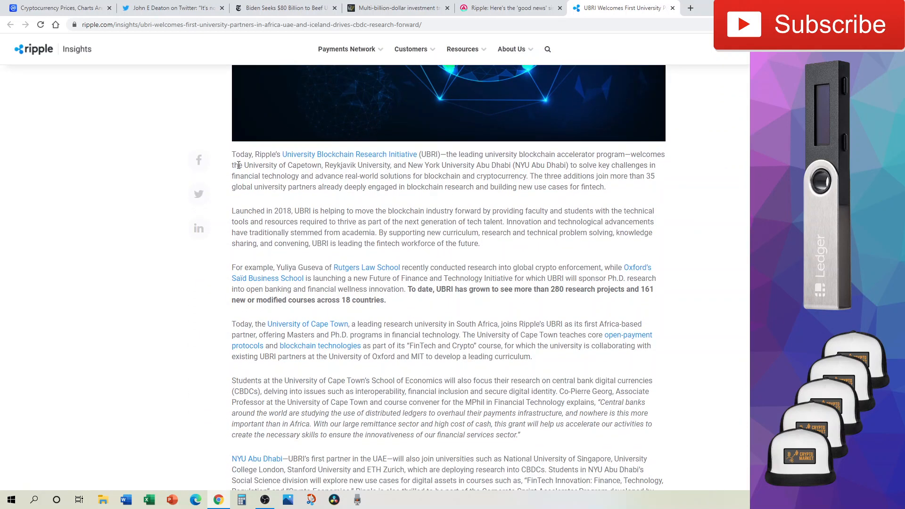
pyautogui.moveTo(281, 173)
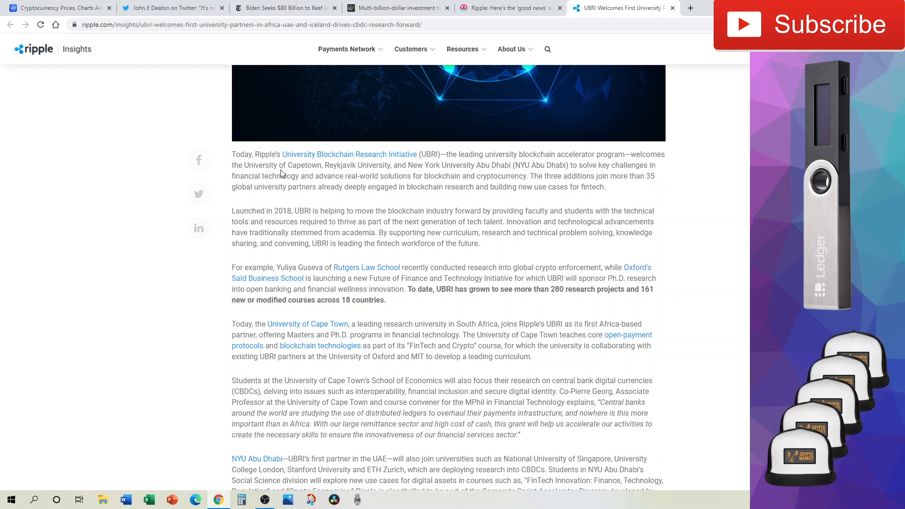
pyautogui.moveTo(685, 232)
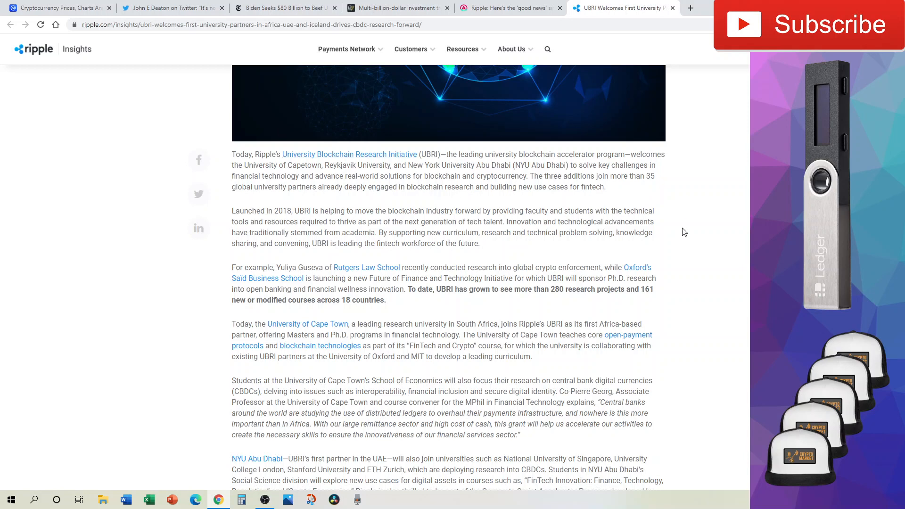
pyautogui.moveTo(702, 257)
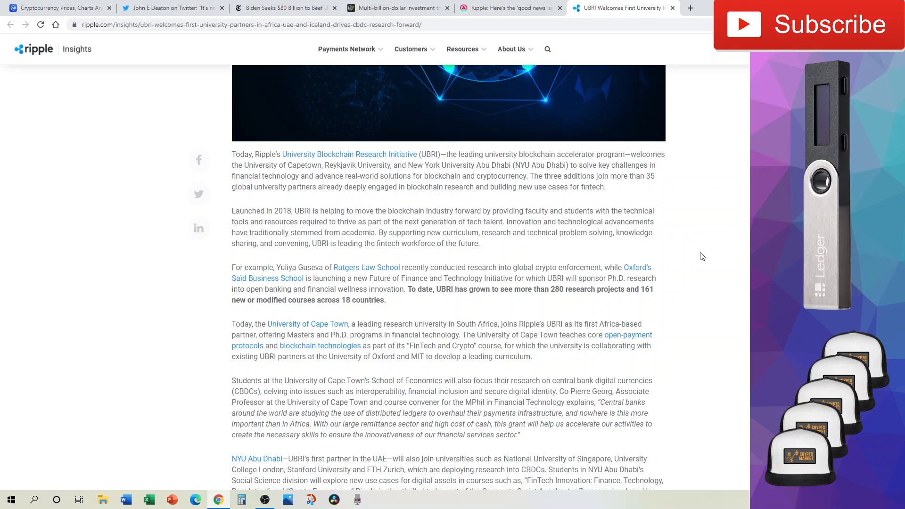
pyautogui.moveTo(709, 249)
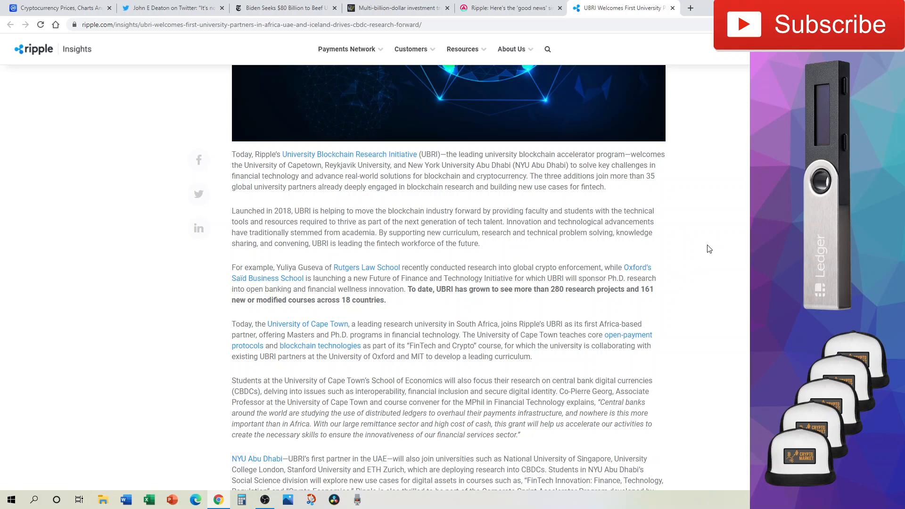
pyautogui.moveTo(703, 257)
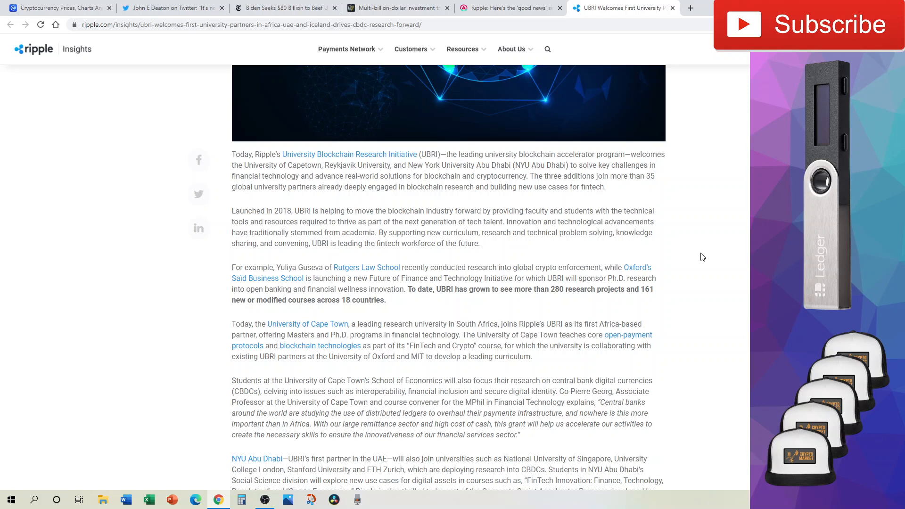
pyautogui.scroll(-3)
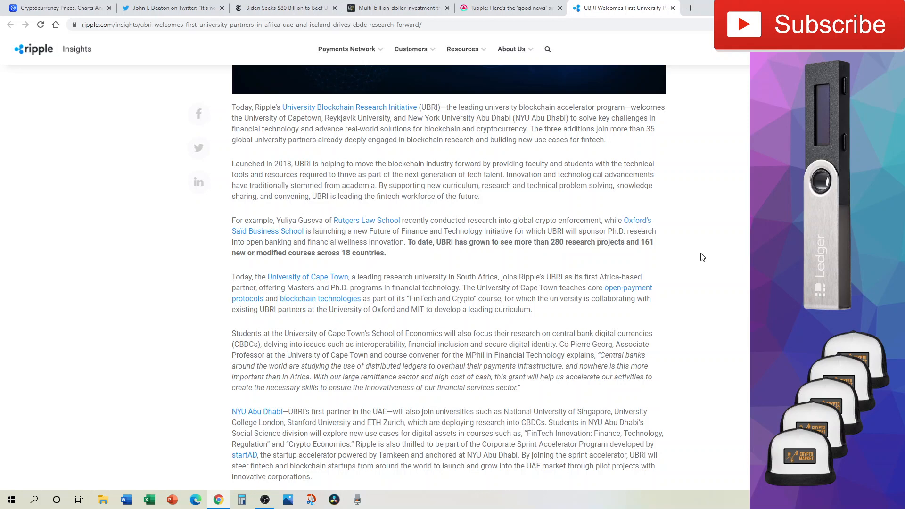
pyautogui.moveTo(597, 204)
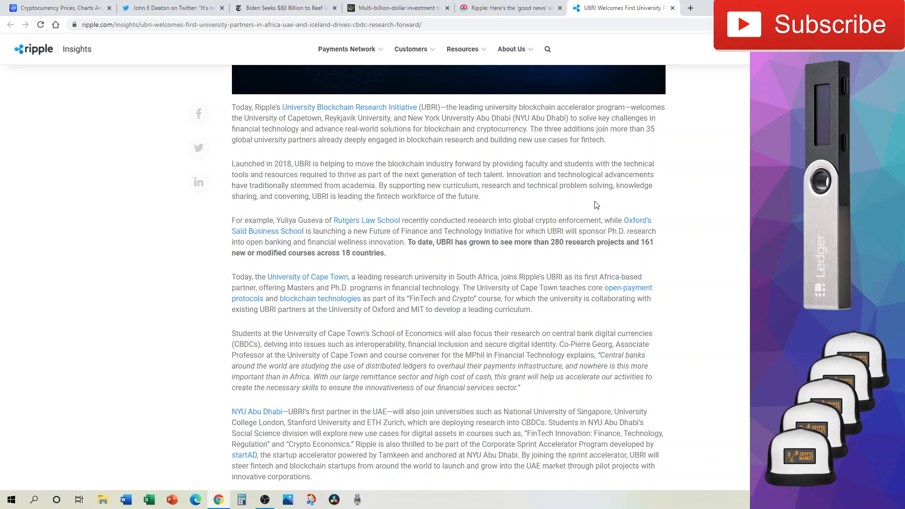
pyautogui.moveTo(644, 171)
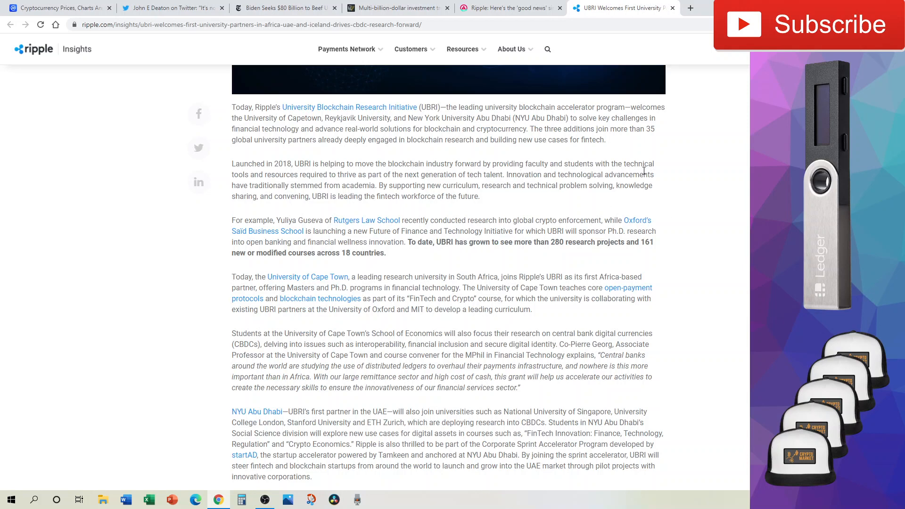
pyautogui.moveTo(667, 208)
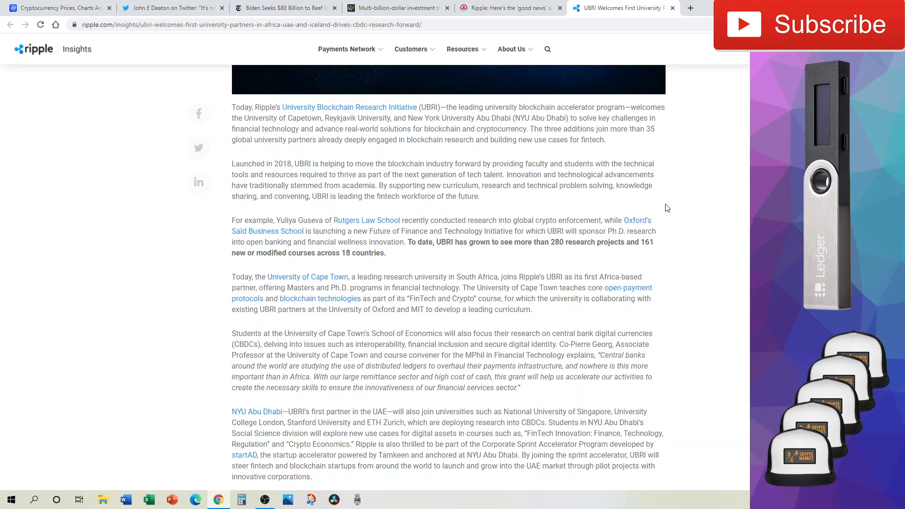
pyautogui.moveTo(686, 201)
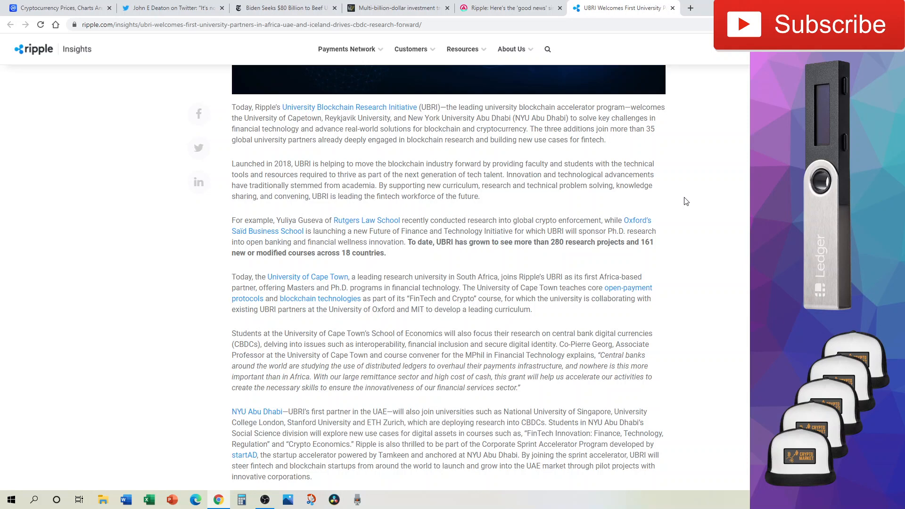
pyautogui.moveTo(536, 184)
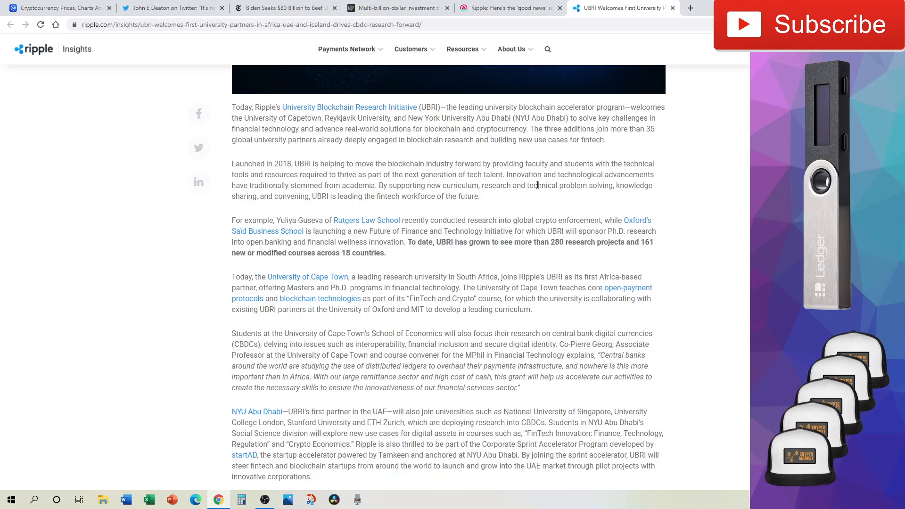
pyautogui.moveTo(684, 275)
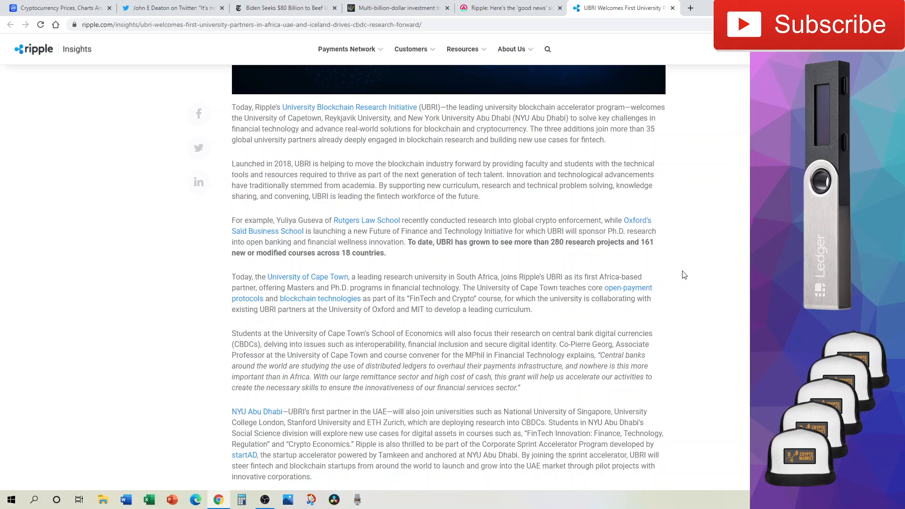
pyautogui.scroll(-3)
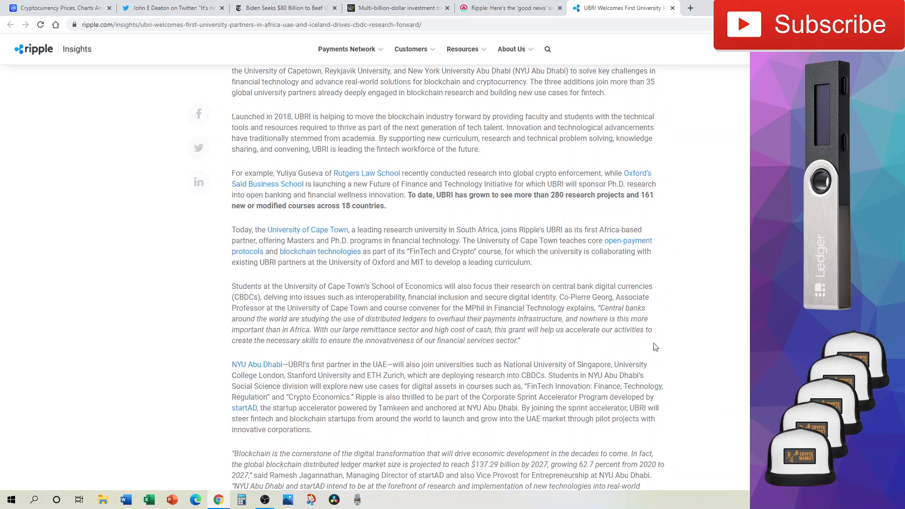
pyautogui.scroll(-3)
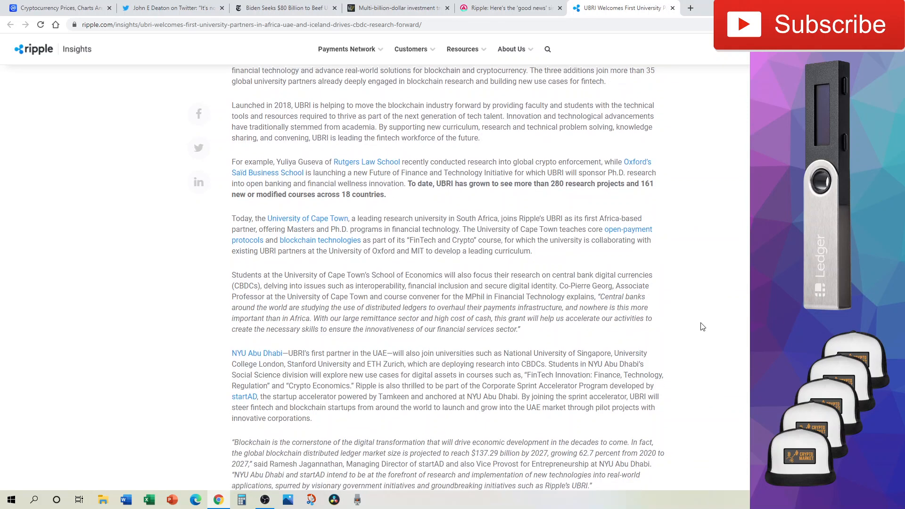
pyautogui.scroll(-3)
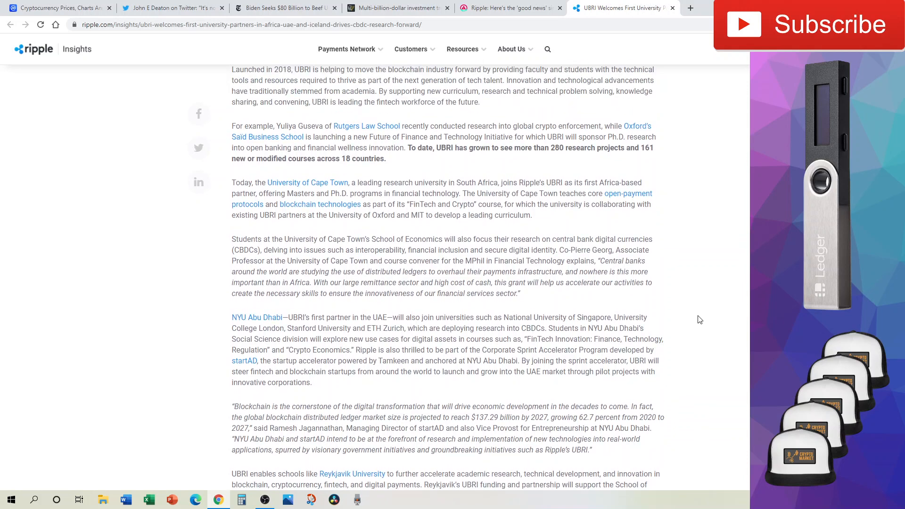
pyautogui.scroll(-3)
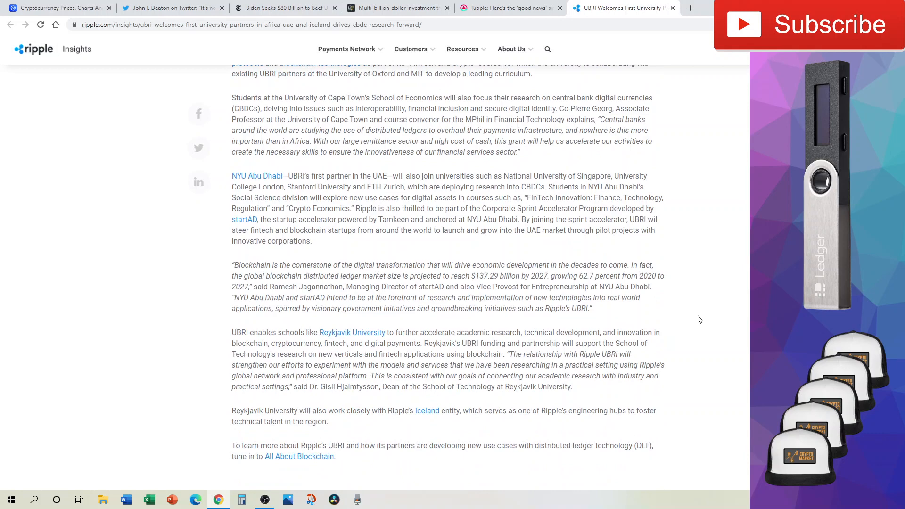
pyautogui.moveTo(410, 108)
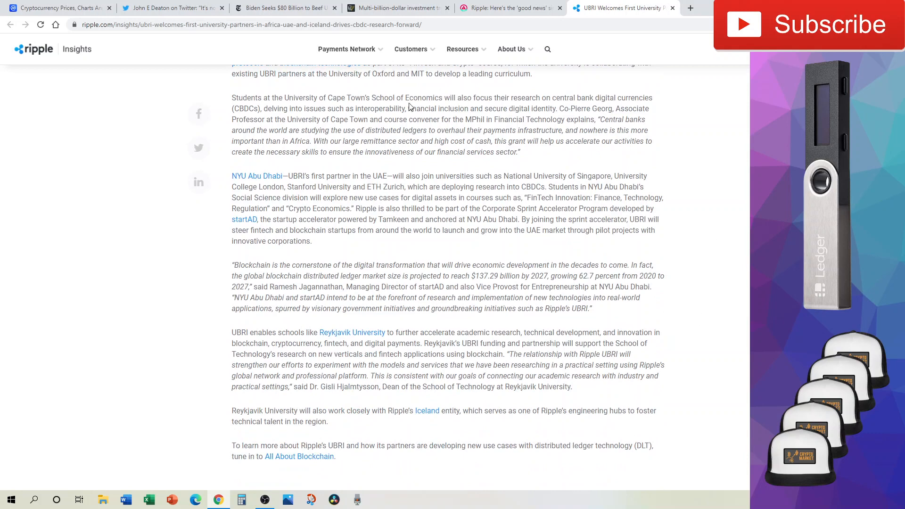
pyautogui.moveTo(495, 121)
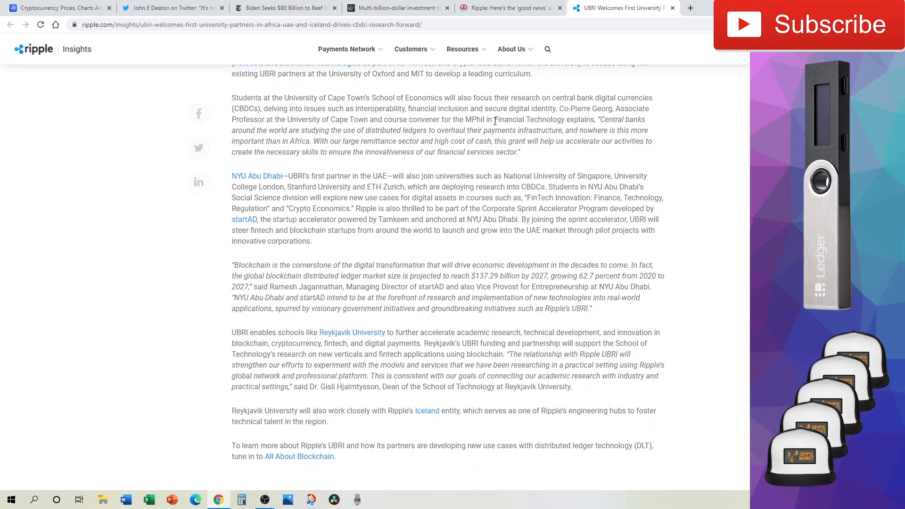
pyautogui.moveTo(696, 245)
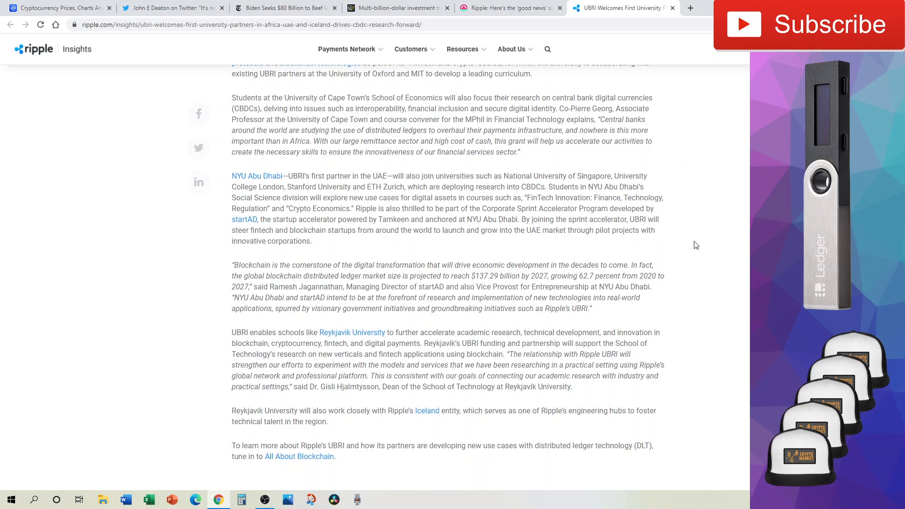
pyautogui.moveTo(705, 171)
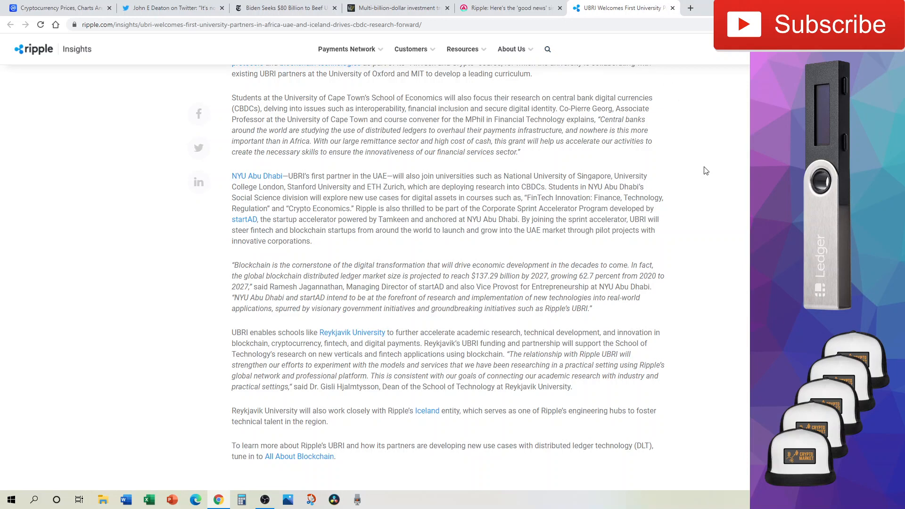
pyautogui.moveTo(748, 348)
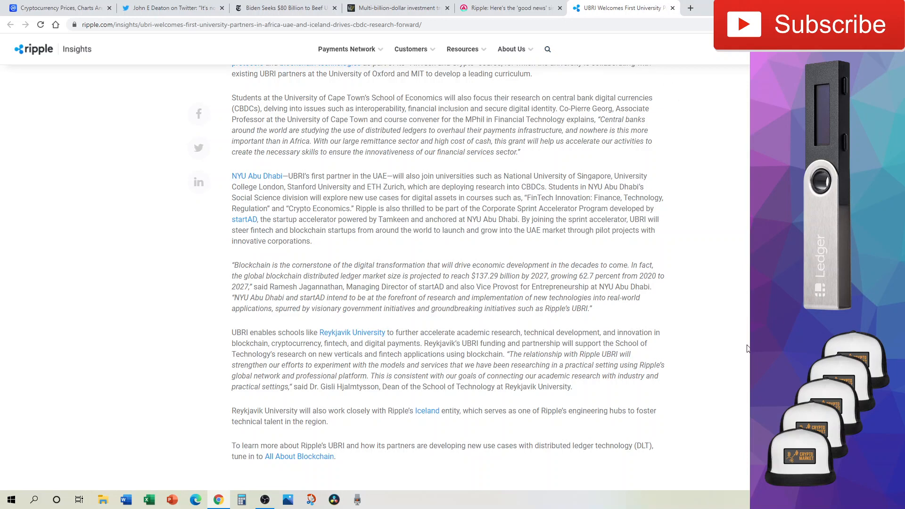
pyautogui.moveTo(743, 320)
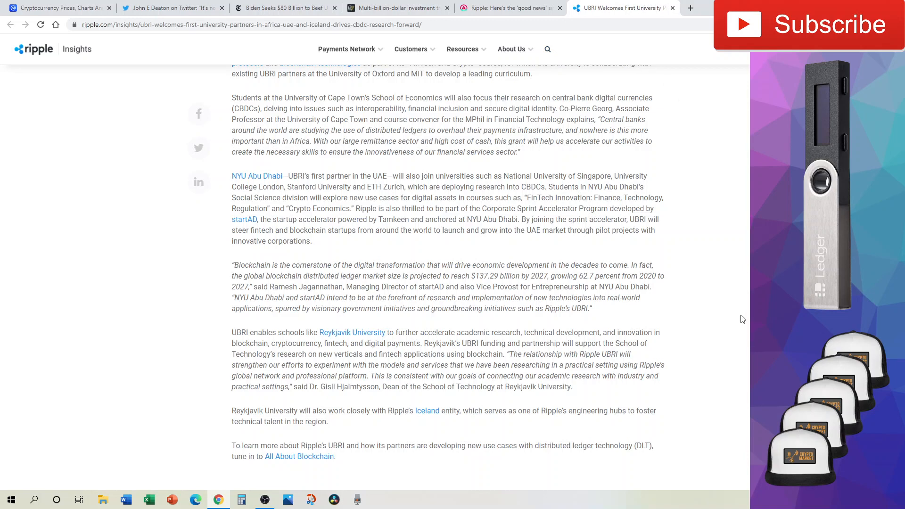
pyautogui.moveTo(577, 321)
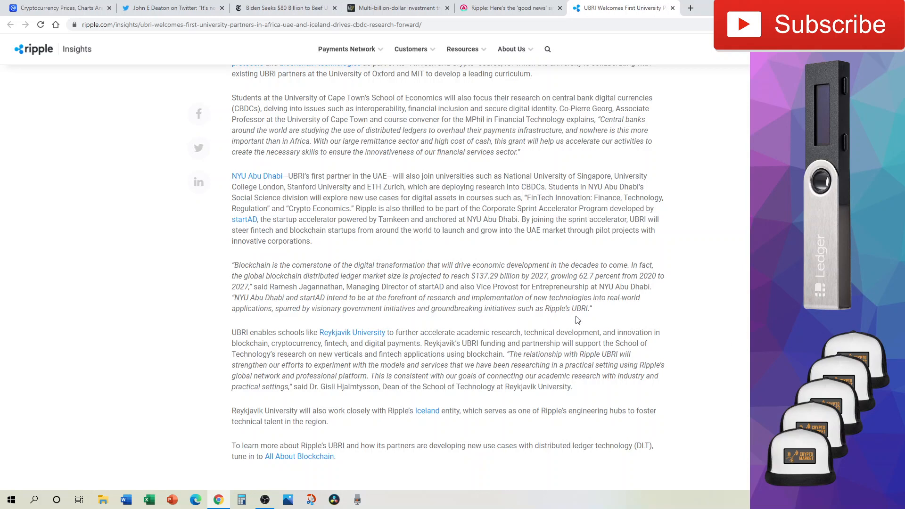
pyautogui.moveTo(624, 331)
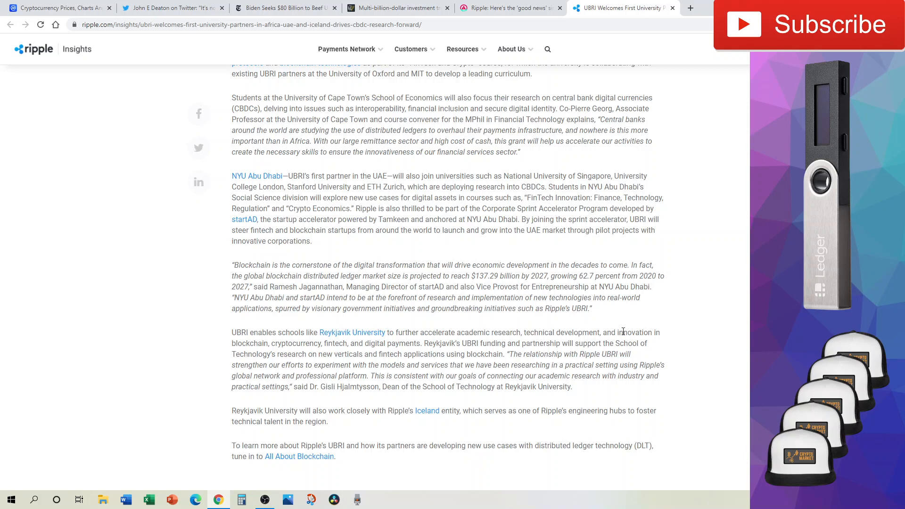